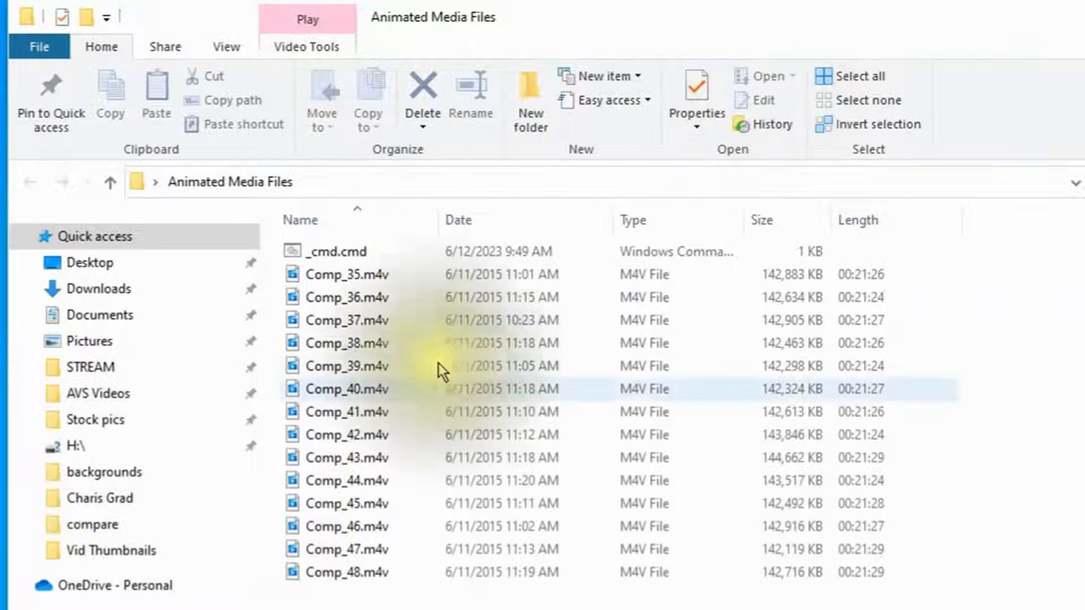
Select the _cmd.cmd script in the Animated Media Files folder to remove it
left_click(339, 342)
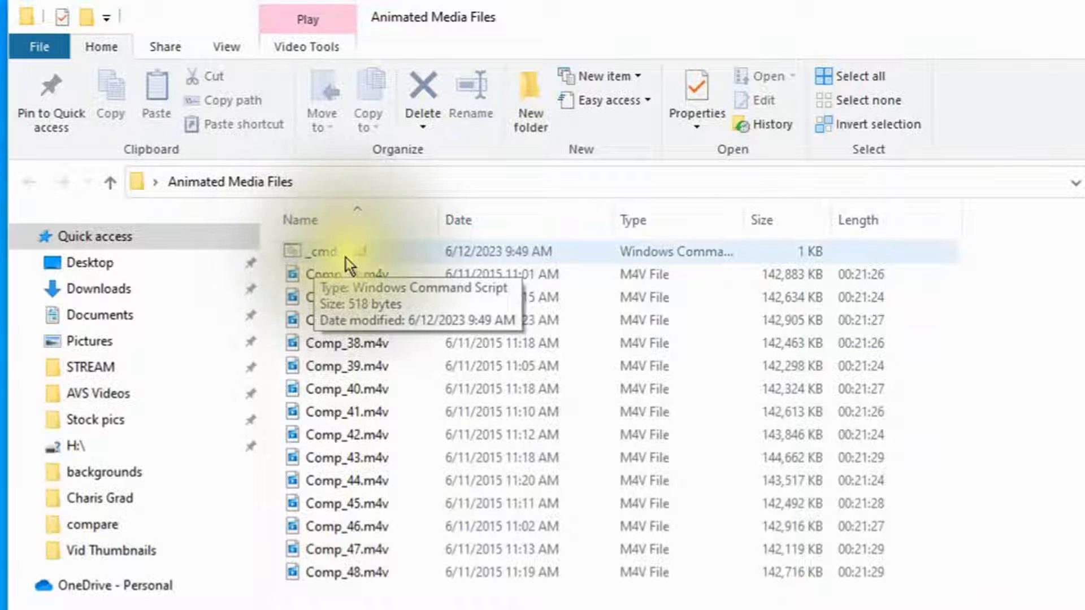
left_click(332, 251)
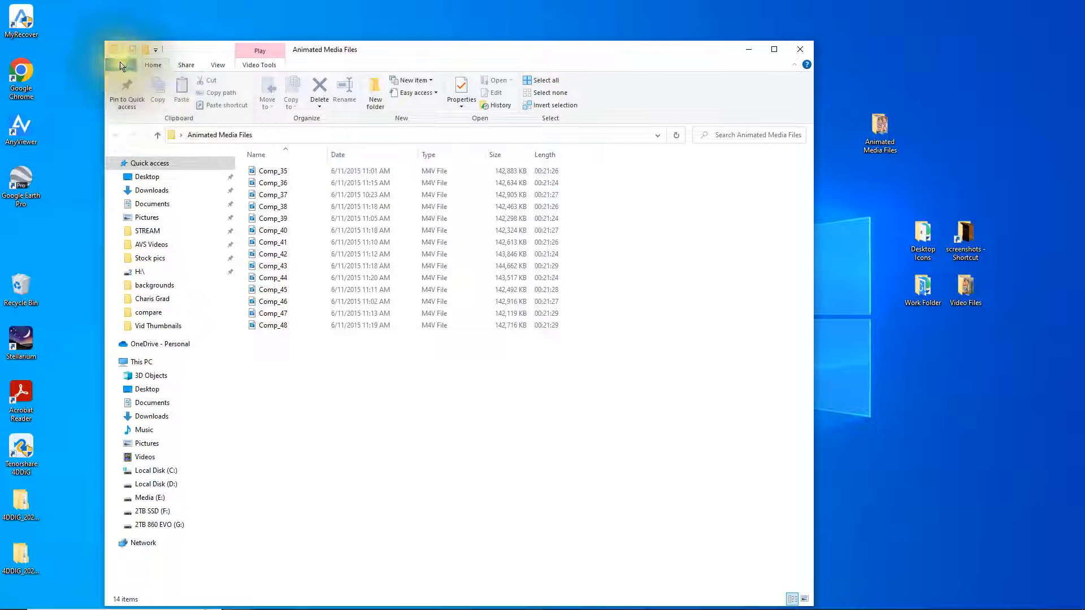
Show file extensions by unchecking 'Hide extensions for known file types' in Folder Options
left_click(121, 65)
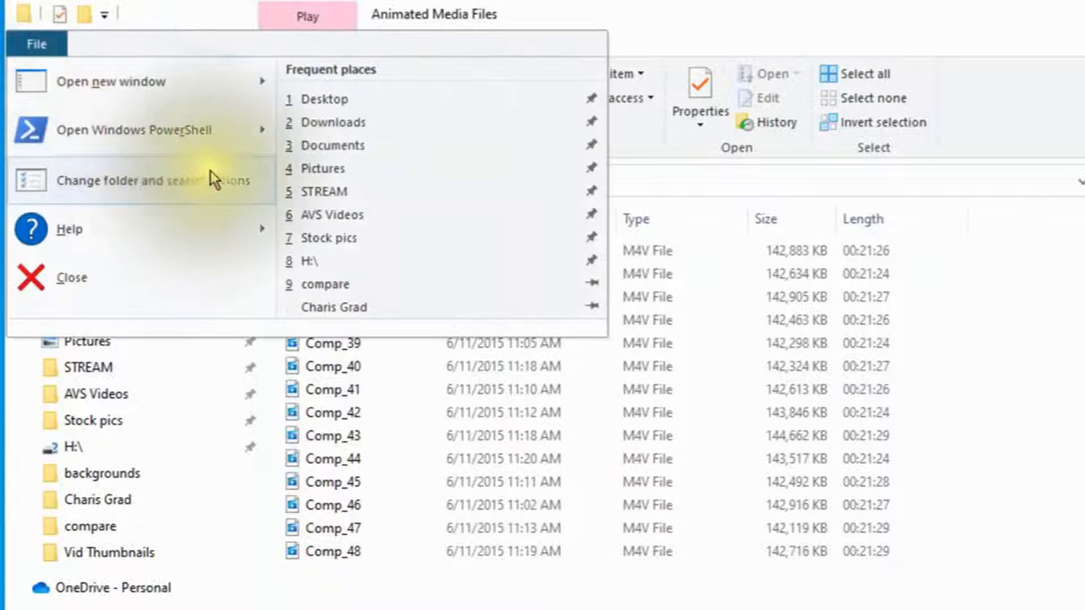
left_click(149, 180)
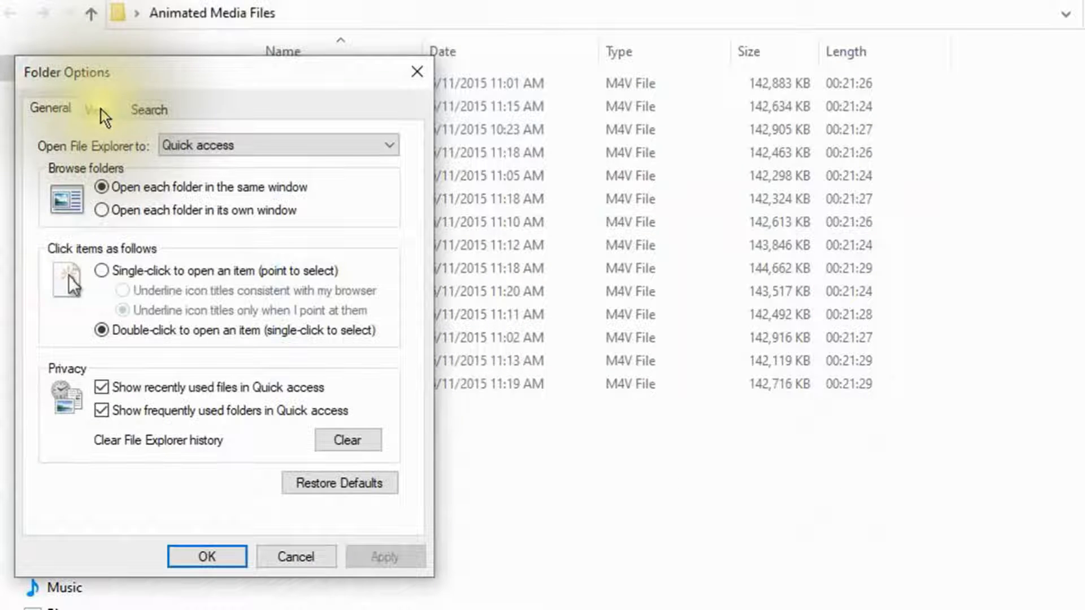
left_click(96, 109)
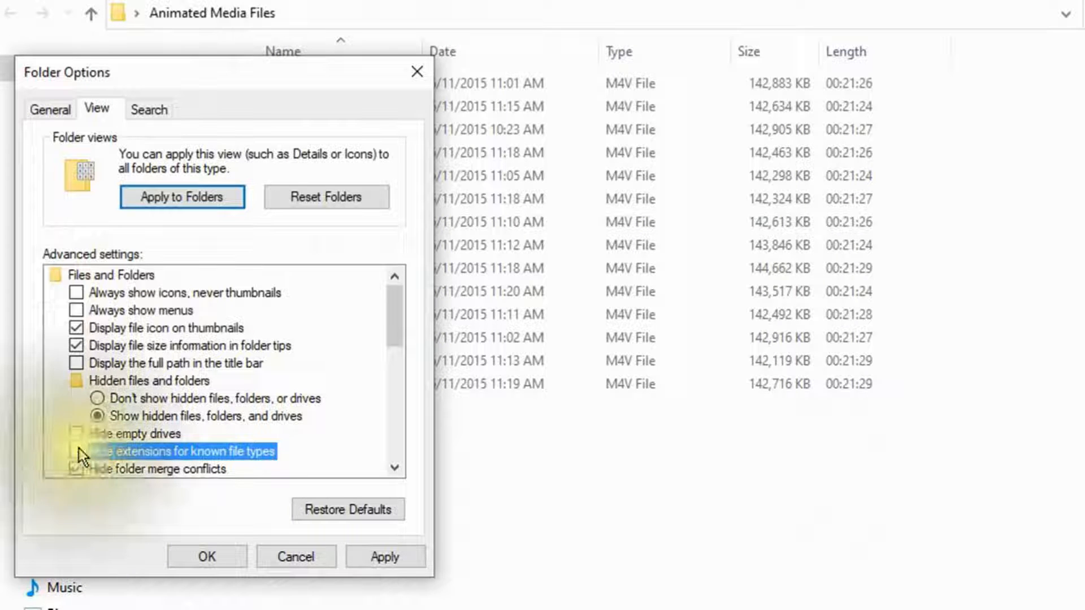
left_click(77, 451)
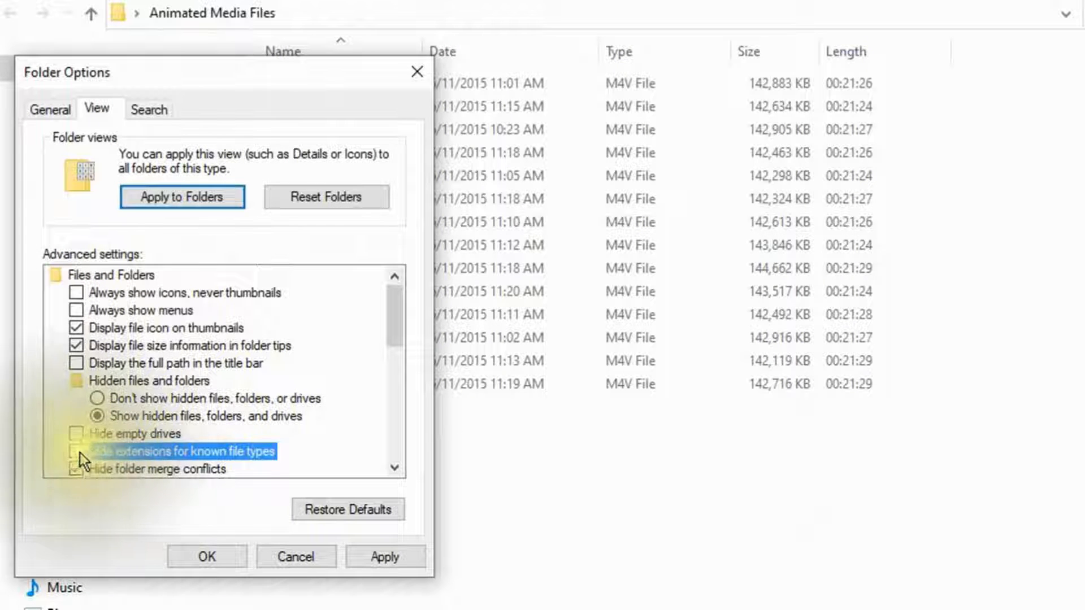
left_click(206, 556)
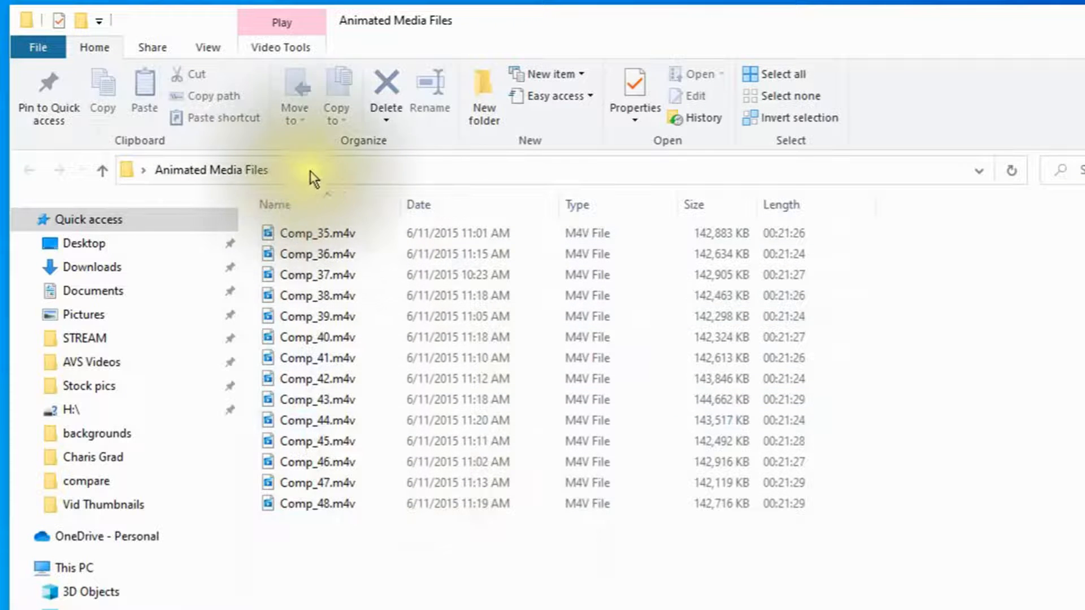
Select the full Animated Media Files folder path in the address bar and move to Chrome
left_click(208, 171)
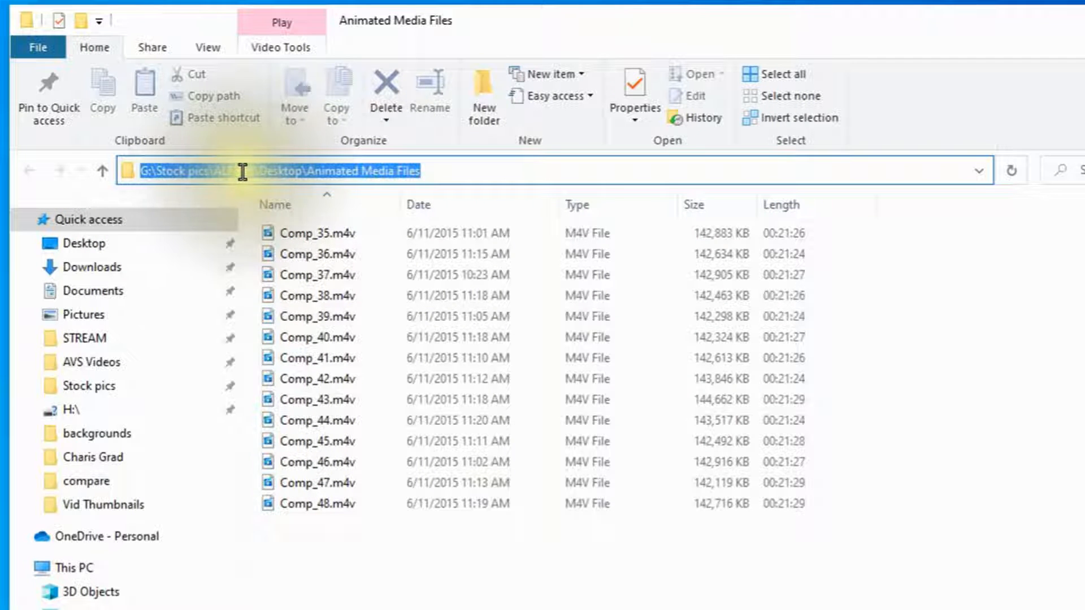
left_click(316, 233)
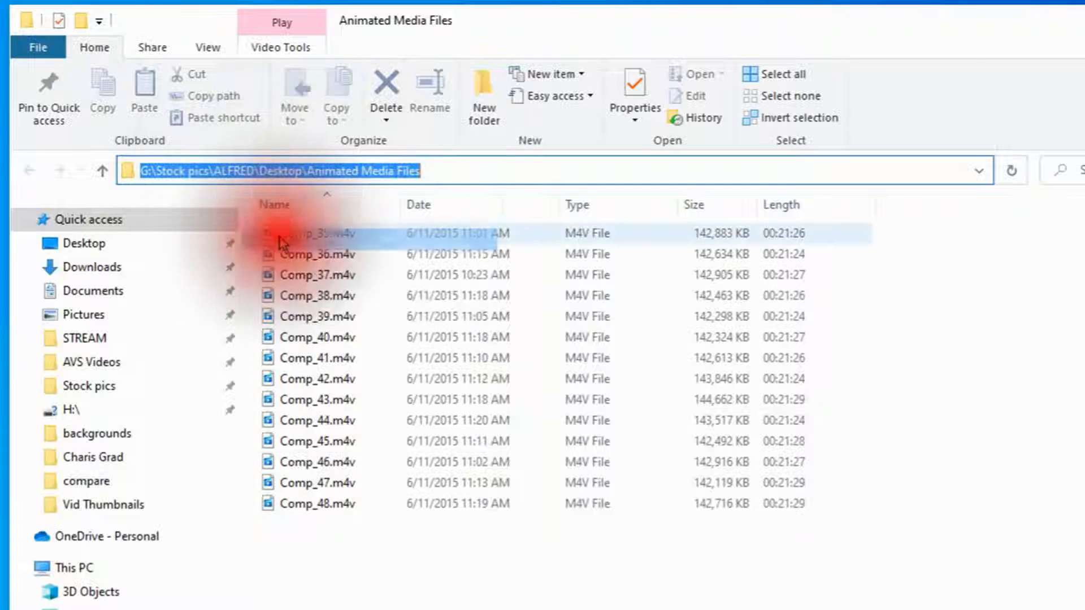
left_click(747, 49)
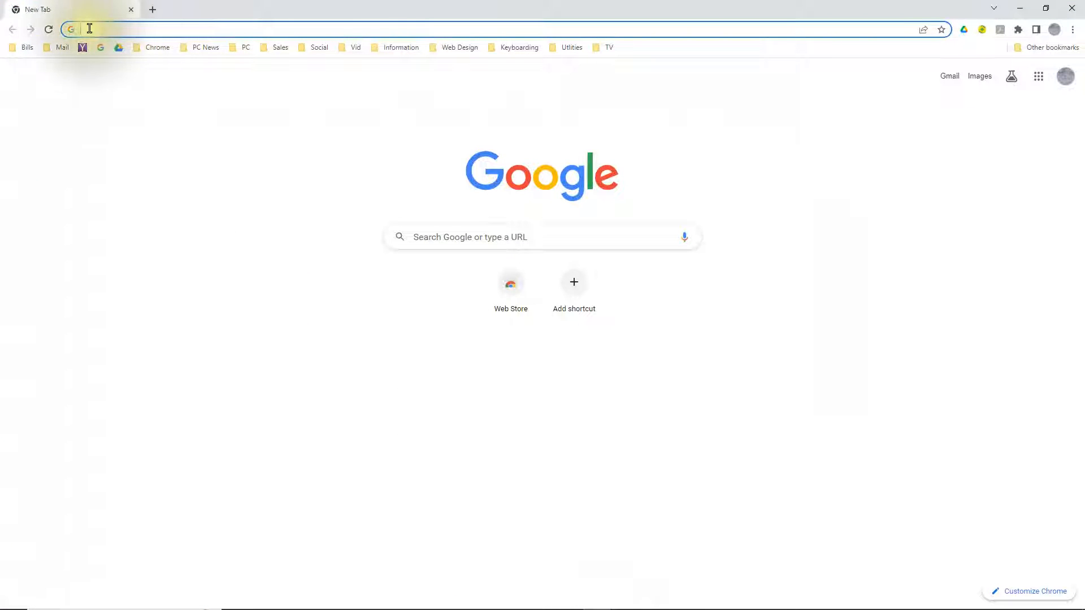
Load the folder path in Chrome and copy the whole file index listing
right_click(88, 28)
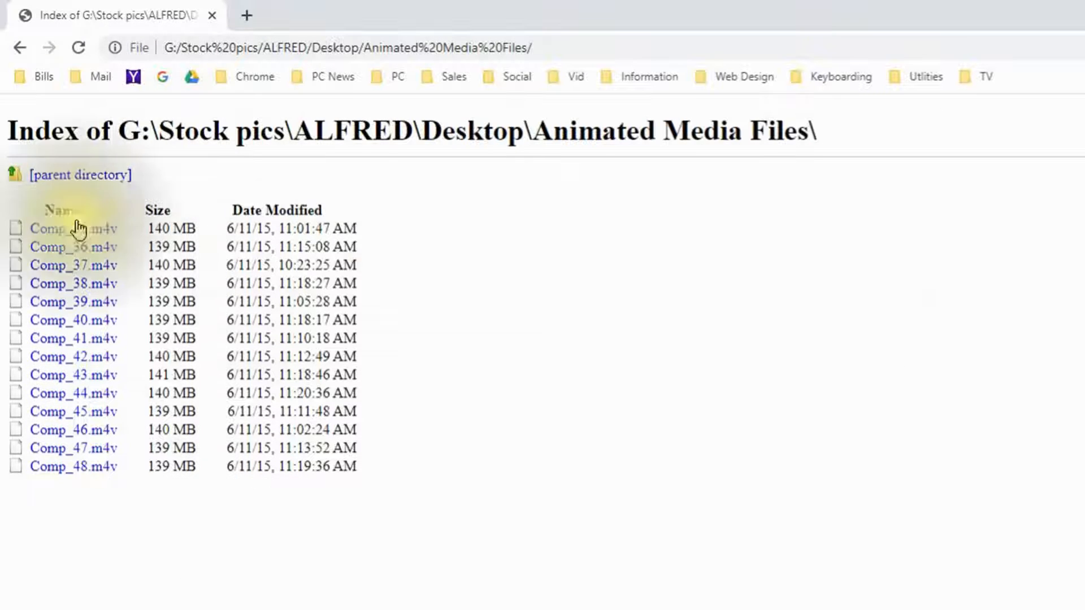
key("ctrl+a")
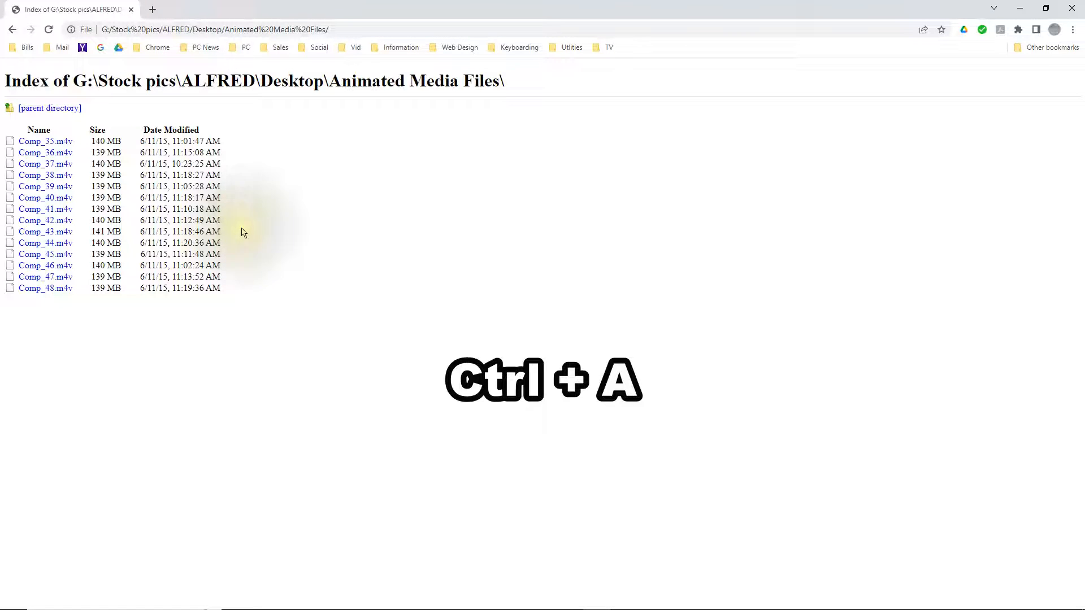
key("ctrl+a")
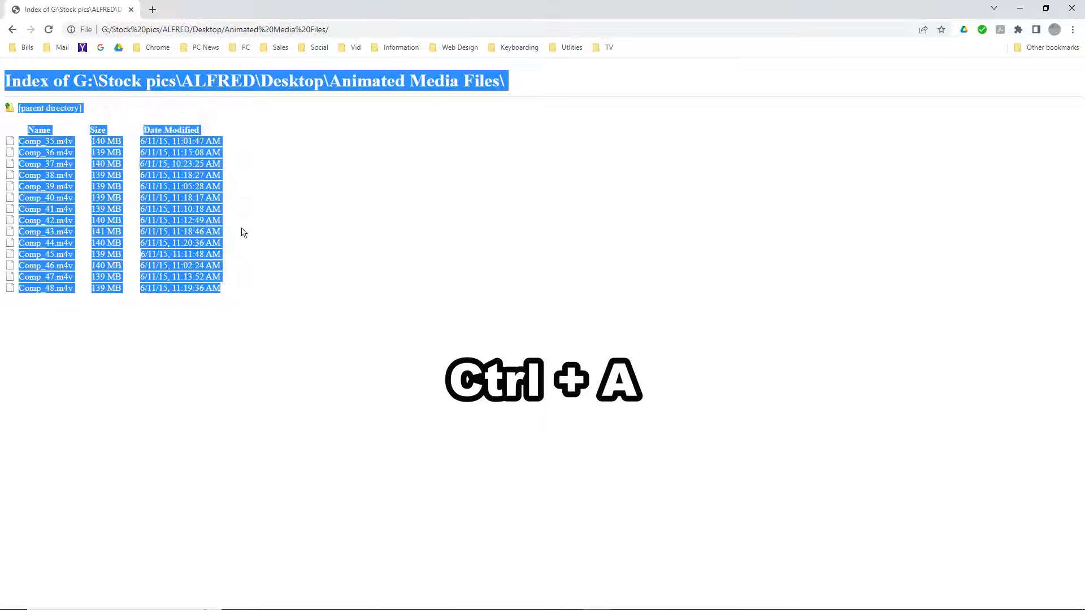
key("ctrl+c")
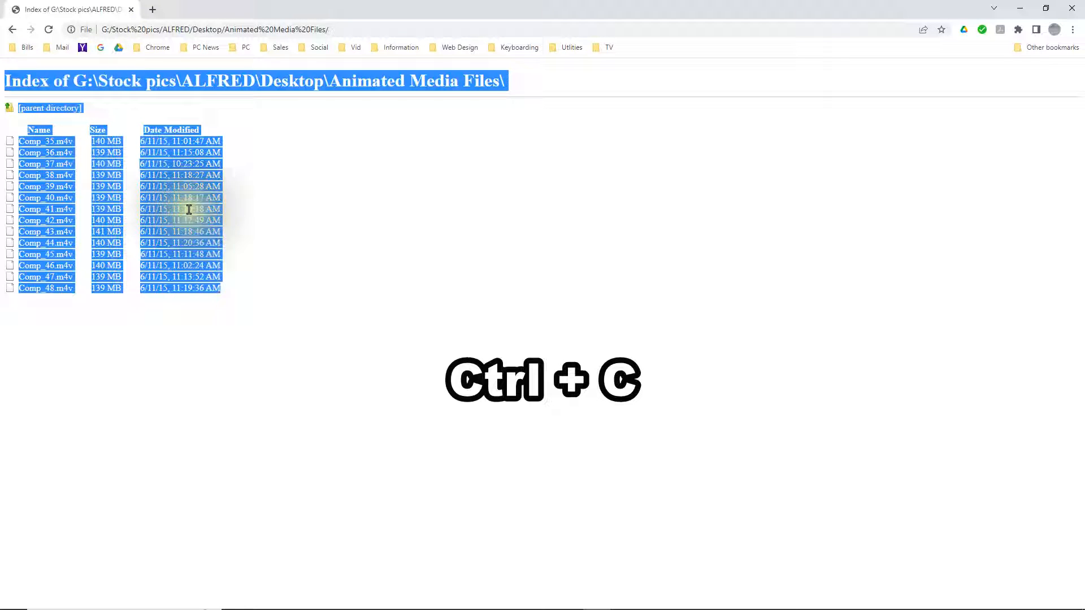
key("ctrl+c")
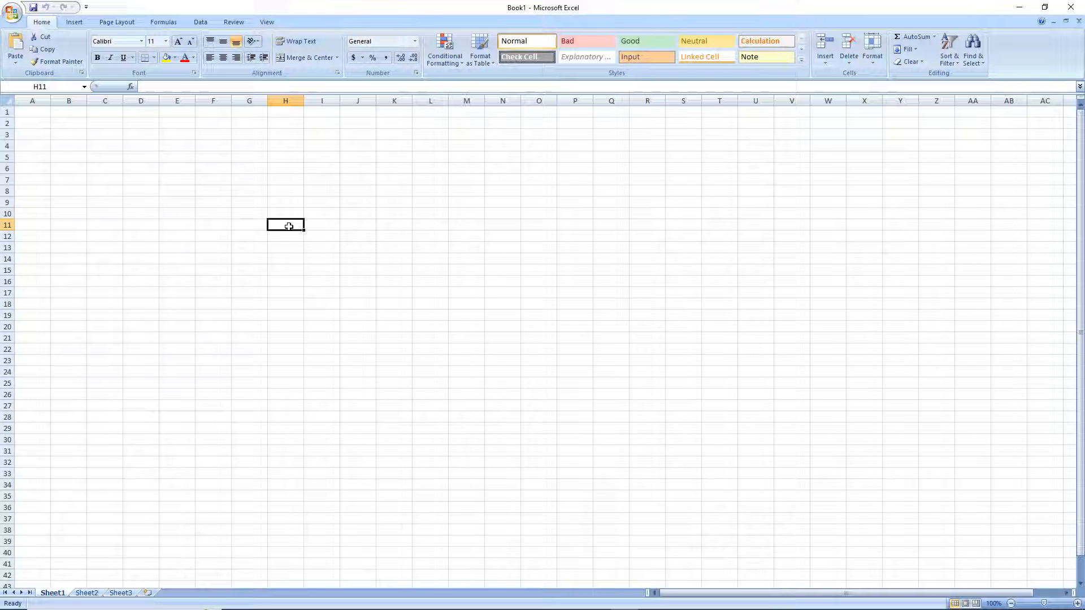
Paste the folder listing into the sheet at H11 and select the block of Comp file names
key("ctrl+v")
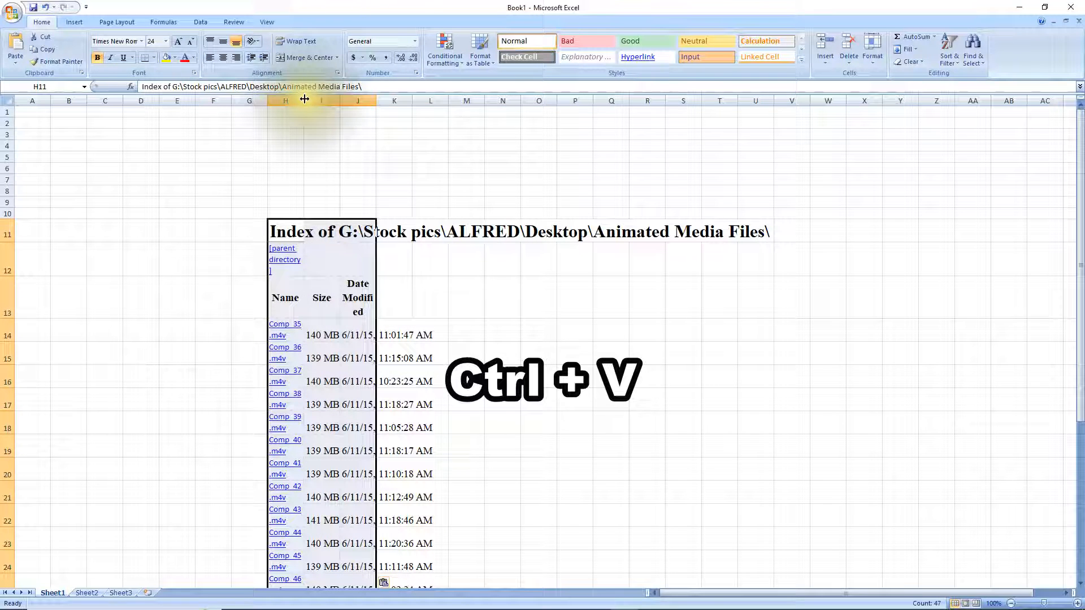
key("ctrl+v")
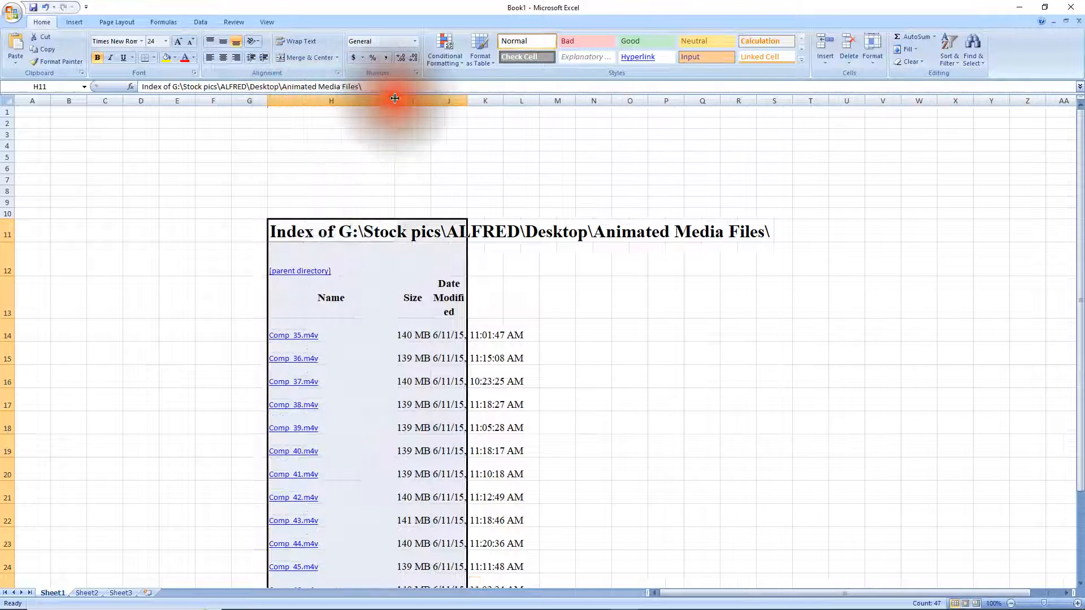
mouse_move(292, 345)
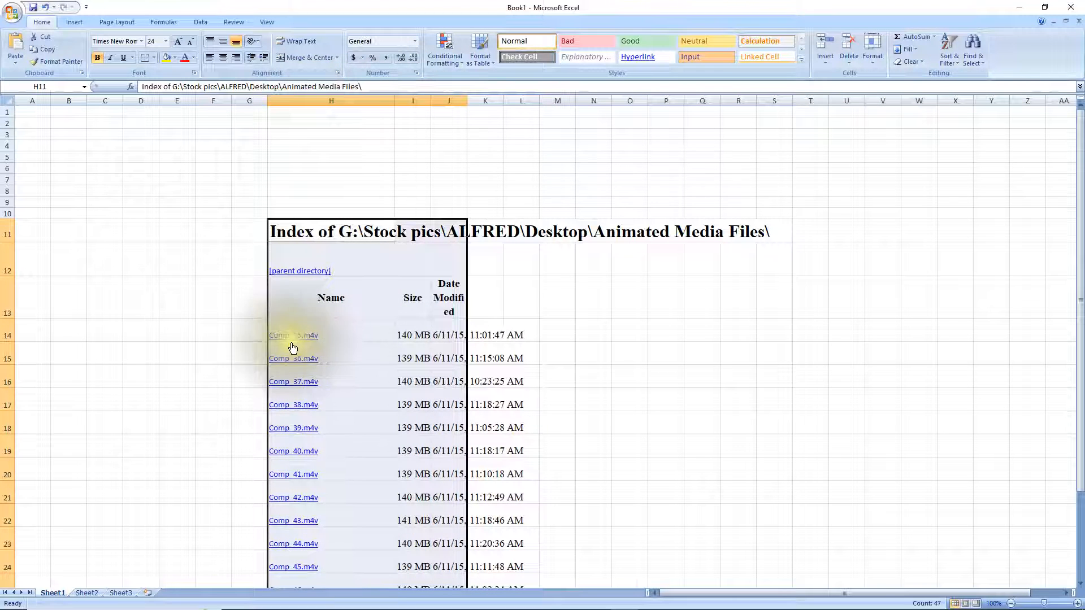
mouse_move(294, 358)
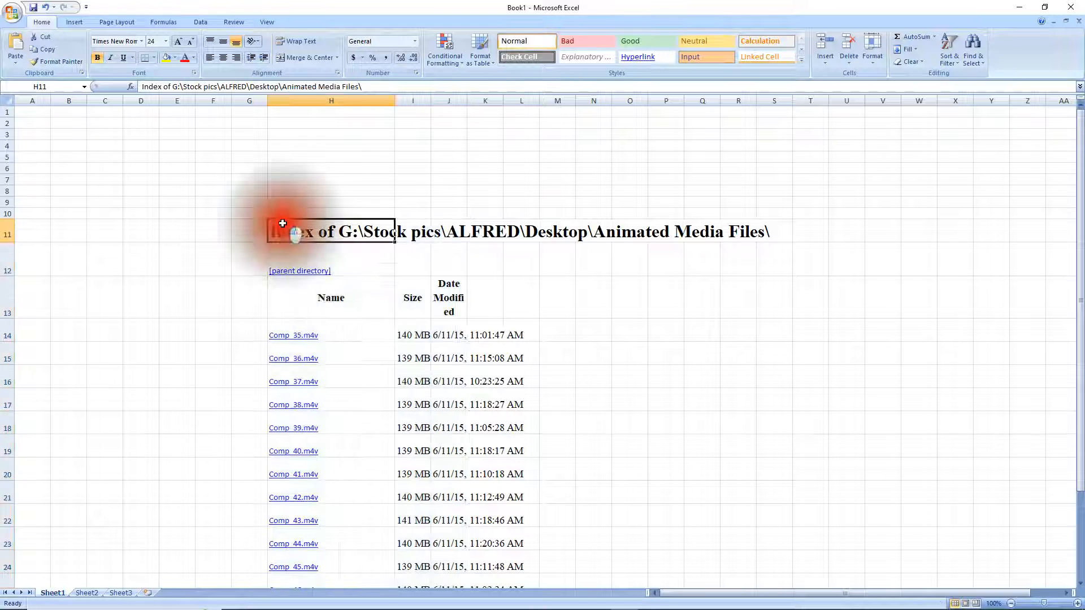
left_click_drag(283, 222, 557, 285)
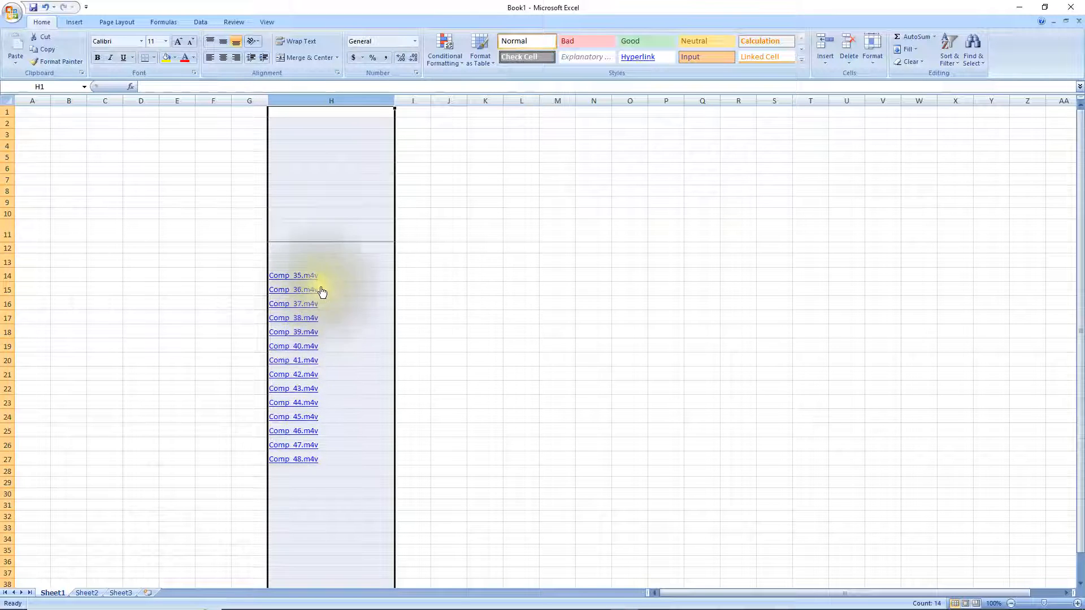
Copy the hyperlinked Comp_35–Comp_48 names and paste them as plain values into column I
key("ctrl+c")
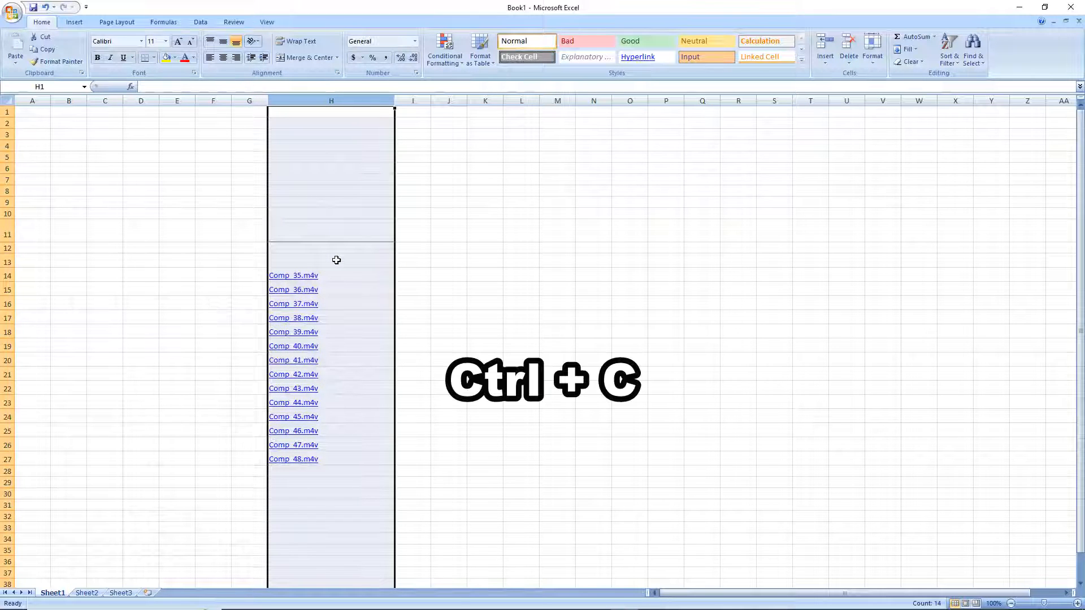
key("ctrl+c")
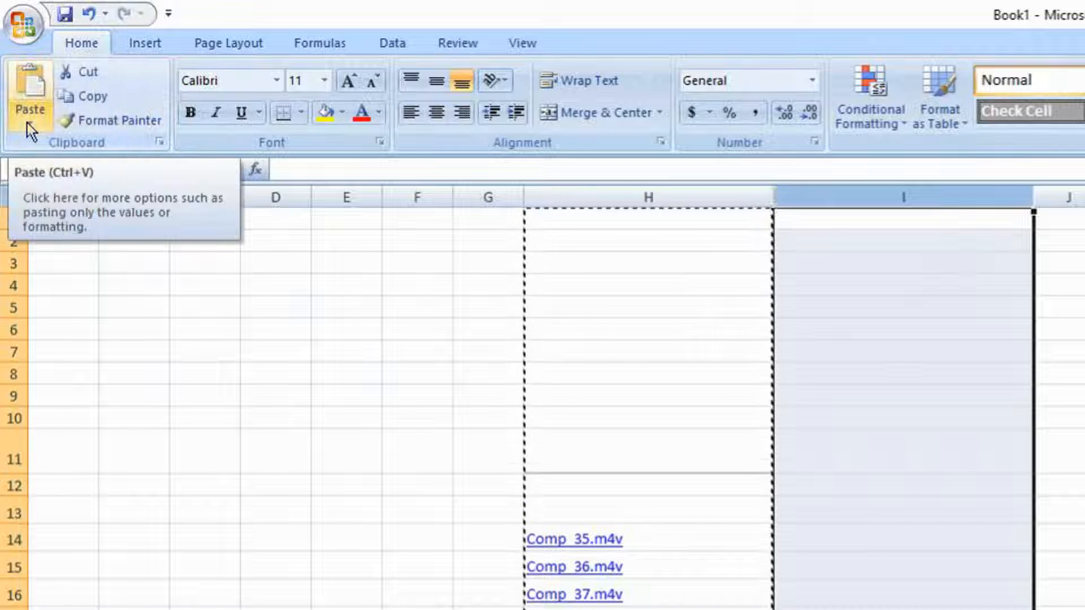
left_click(30, 104)
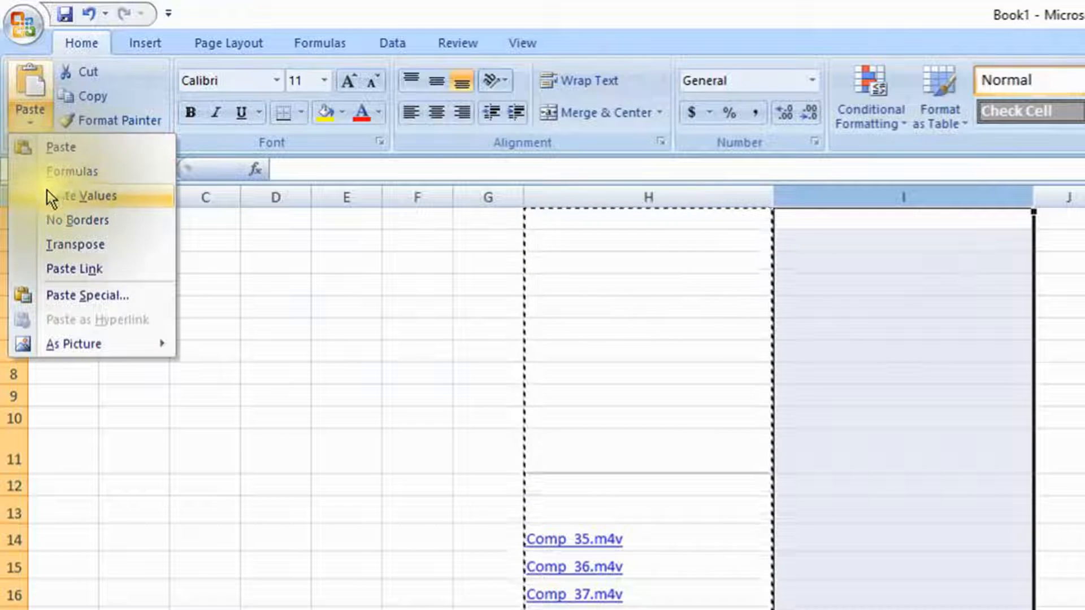
left_click(88, 195)
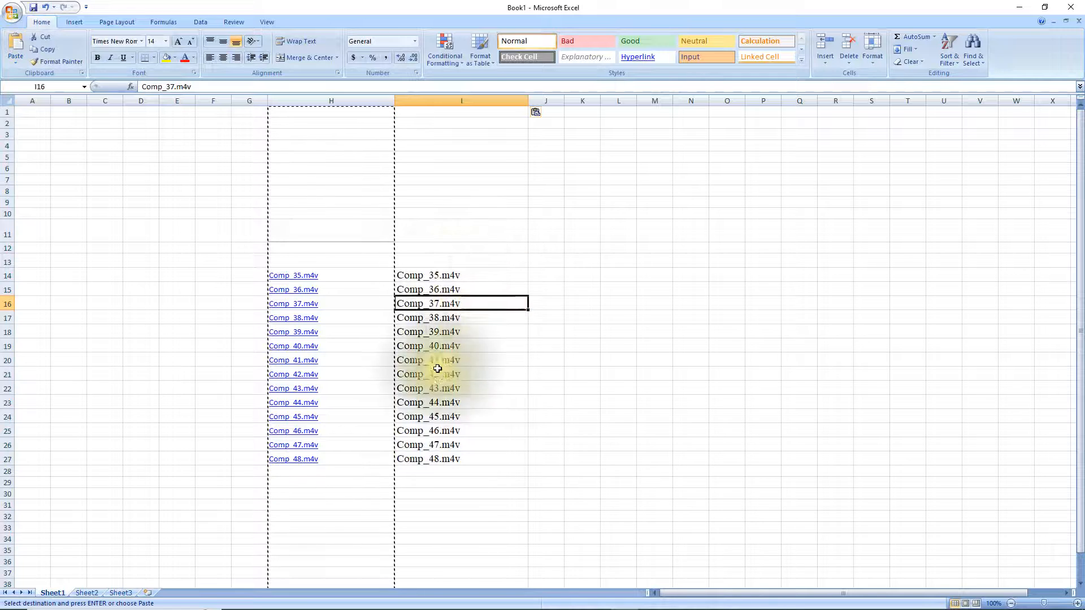
mouse_move(453, 272)
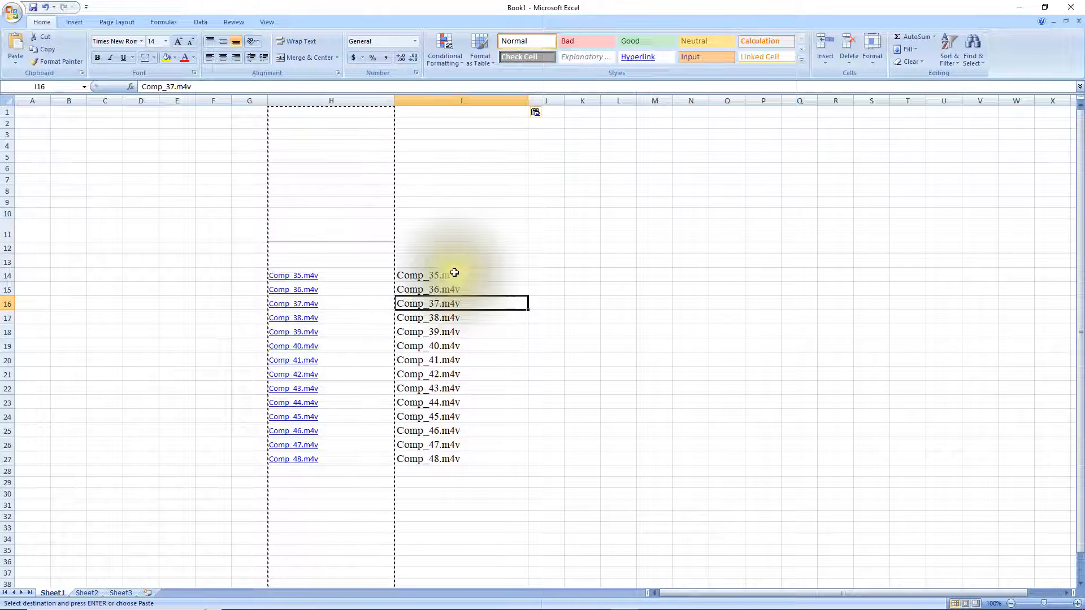
mouse_move(306, 287)
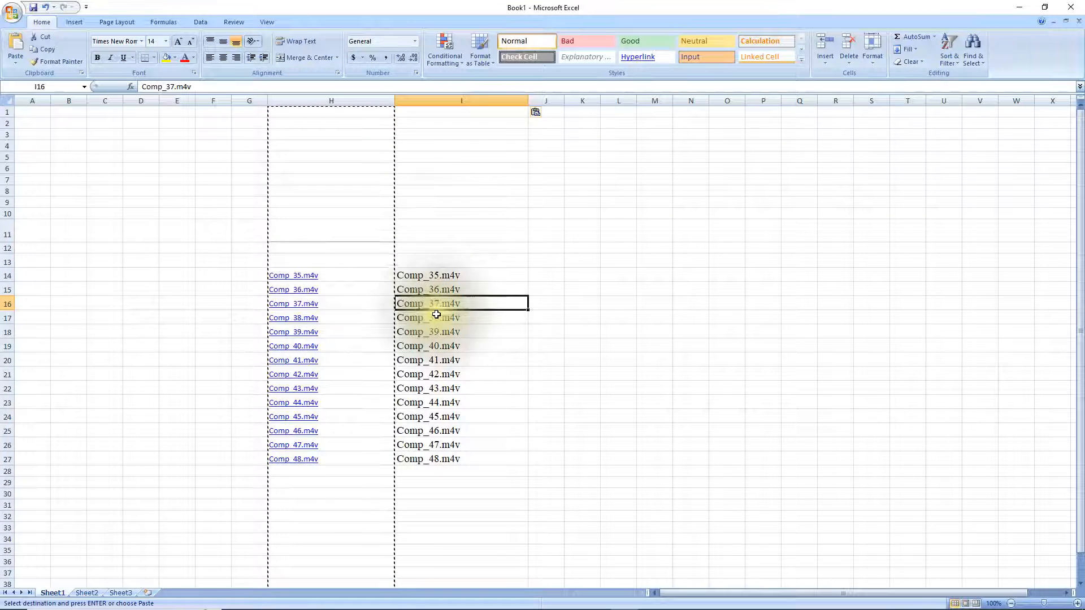
left_click(330, 101)
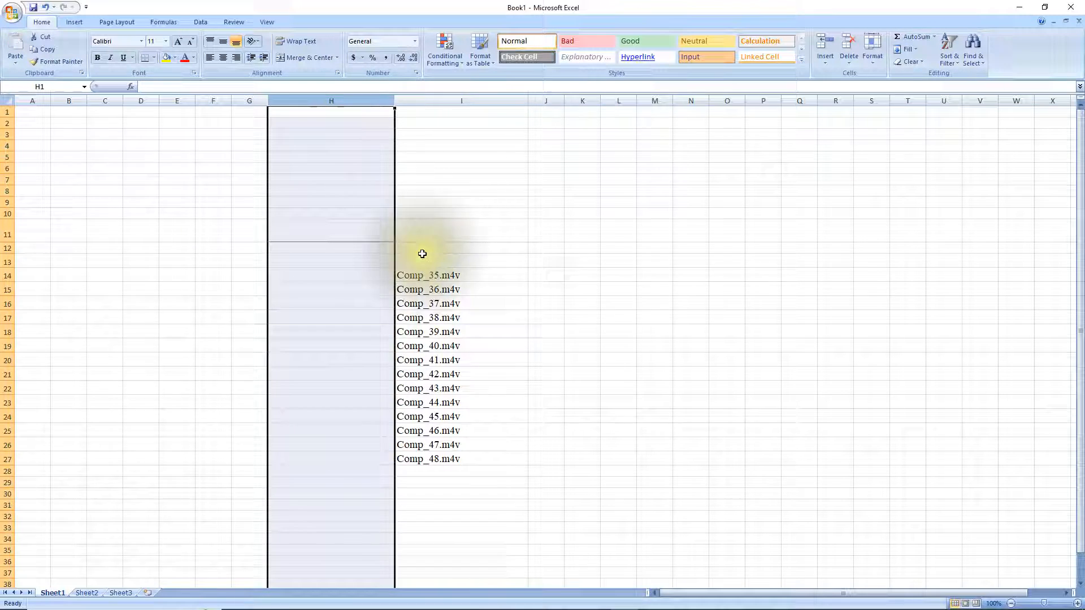
Clear column H and paste the Comp_35.m4v–Comp_48.m4v names into C1:C14
key("ctrl+c")
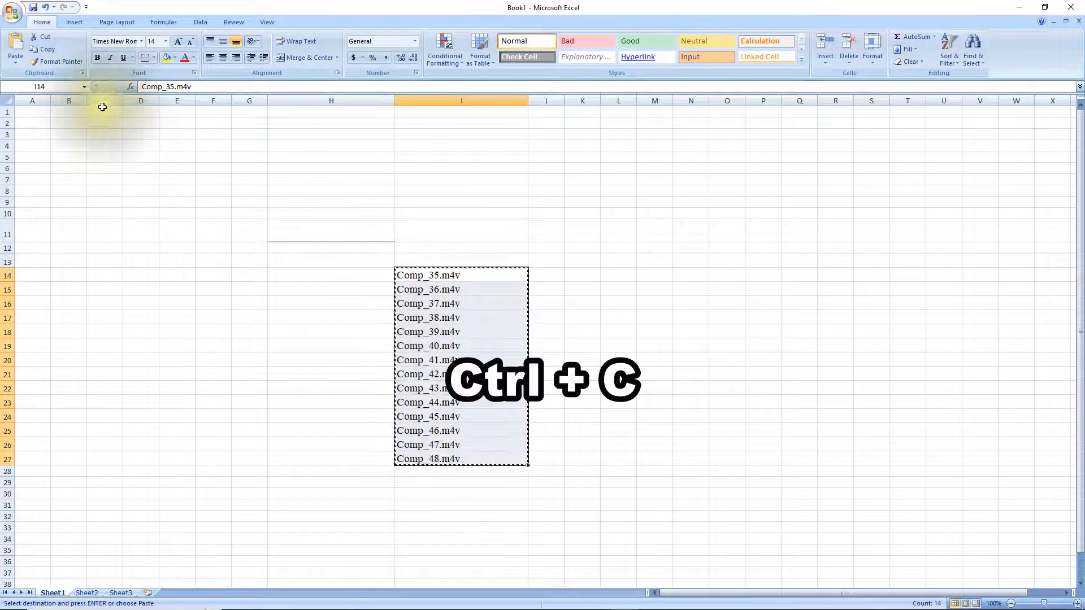
left_click(104, 112)
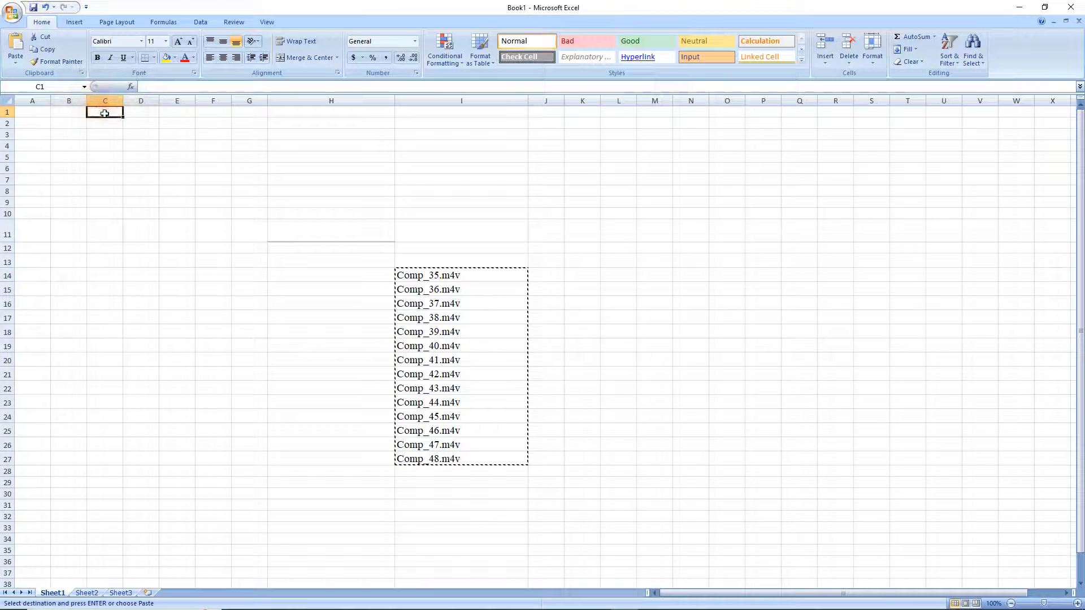
key("ctrl+v")
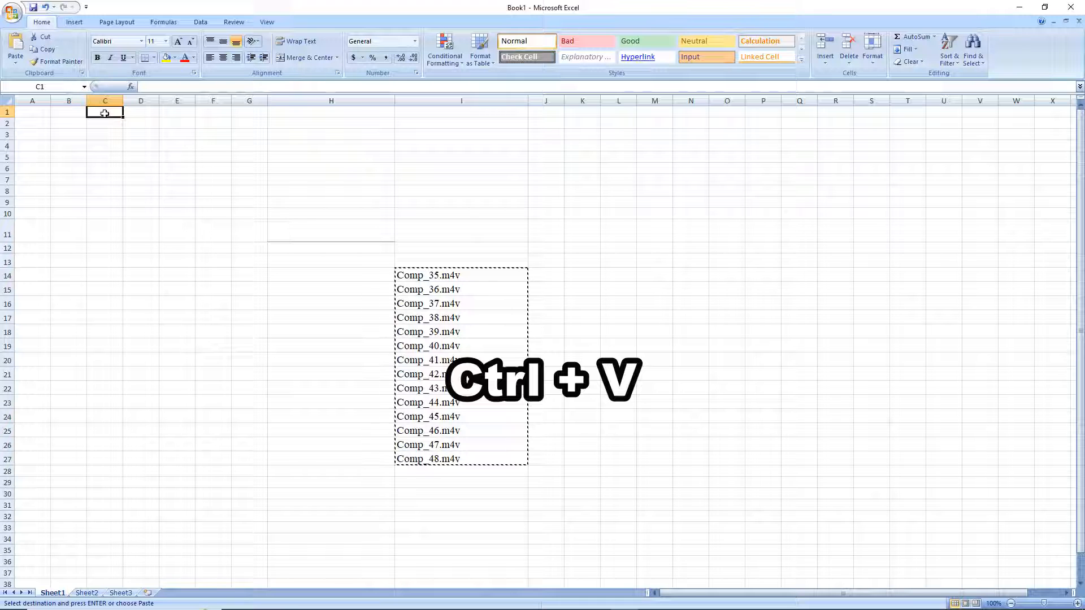
key("ctrl+v")
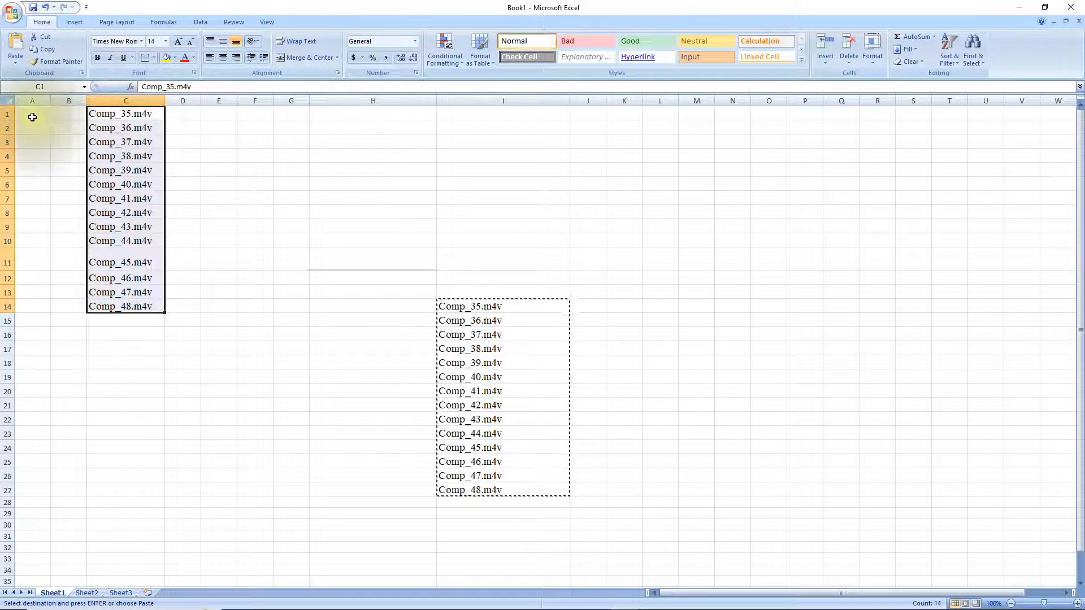
Enter 'rename' in A1 and fill it down to A14
left_click(33, 113)
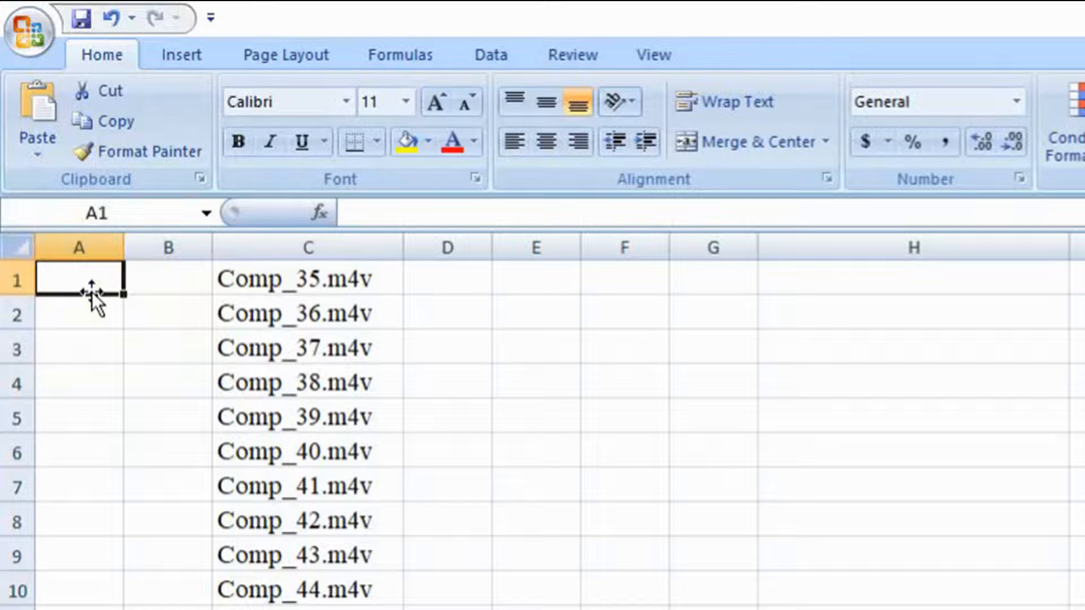
type("rename")
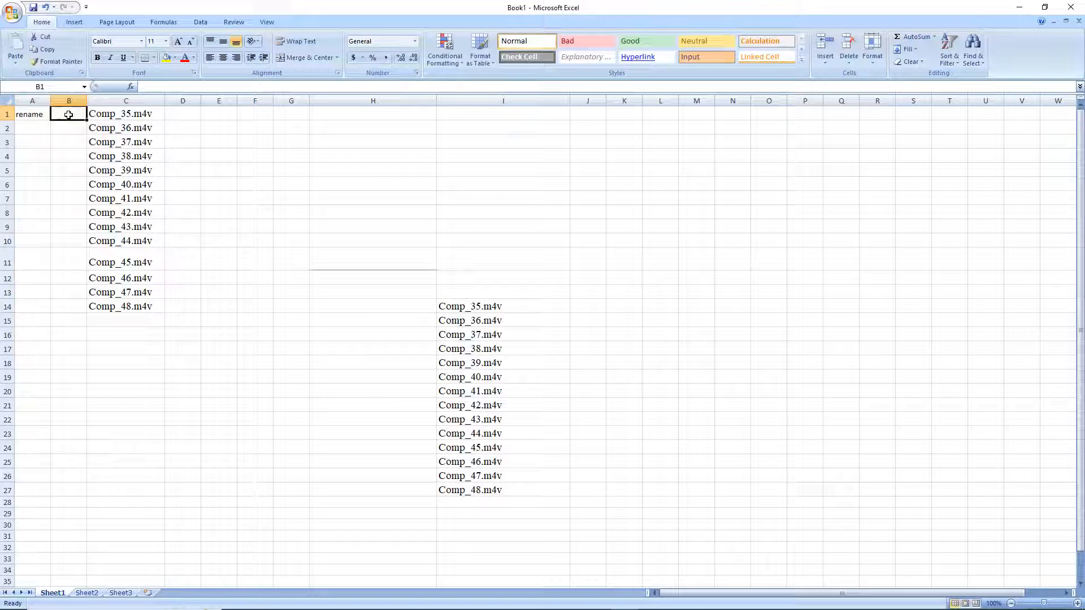
double_click(69, 115)
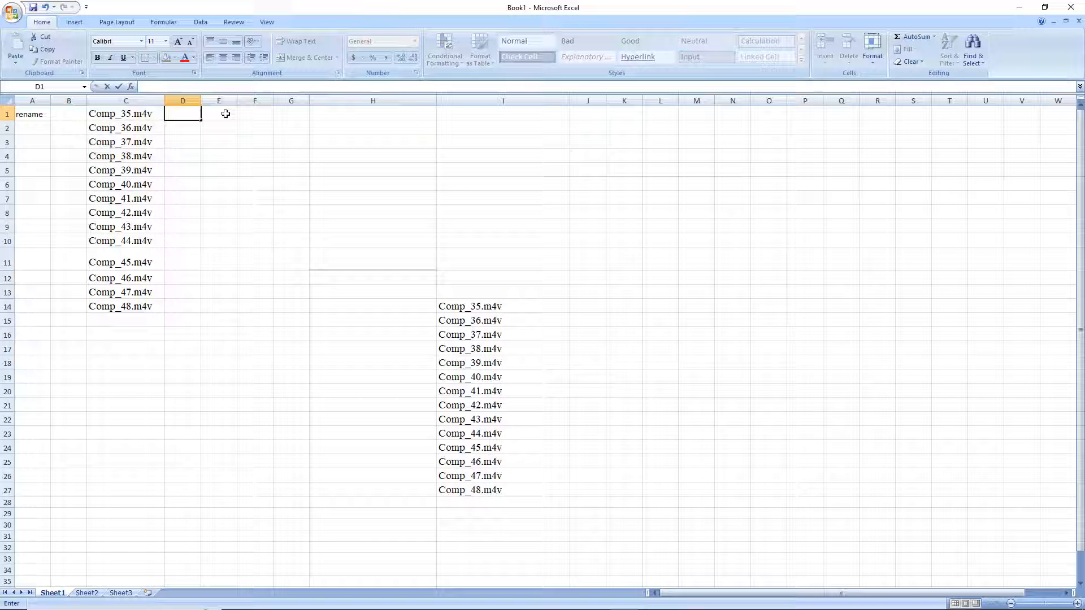
left_click(219, 113)
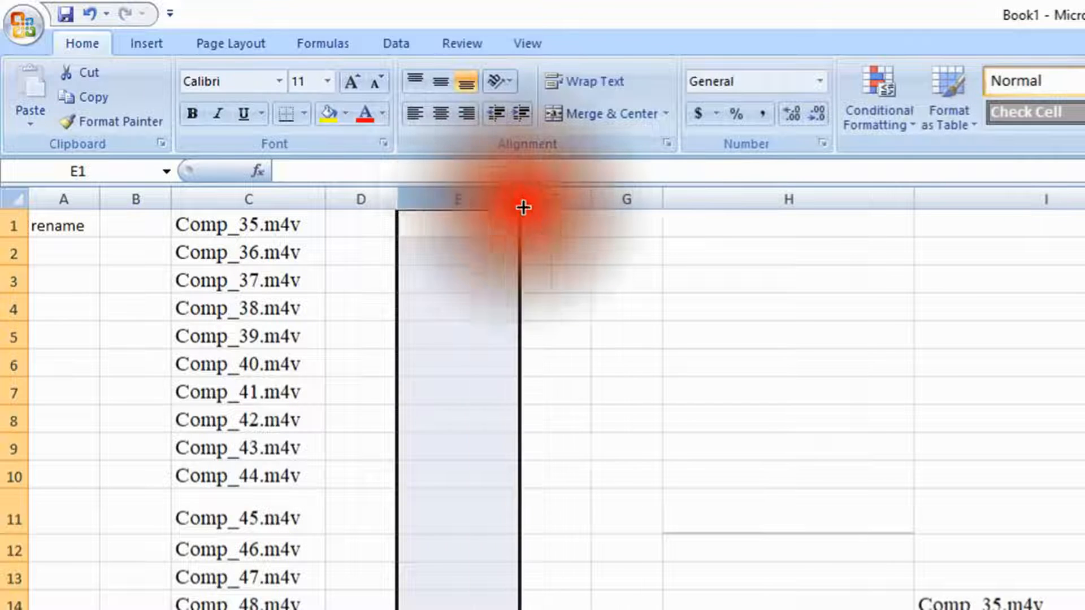
Enter 'Thatwork_001' in E1 and '.m4v' in F1
left_click(457, 224)
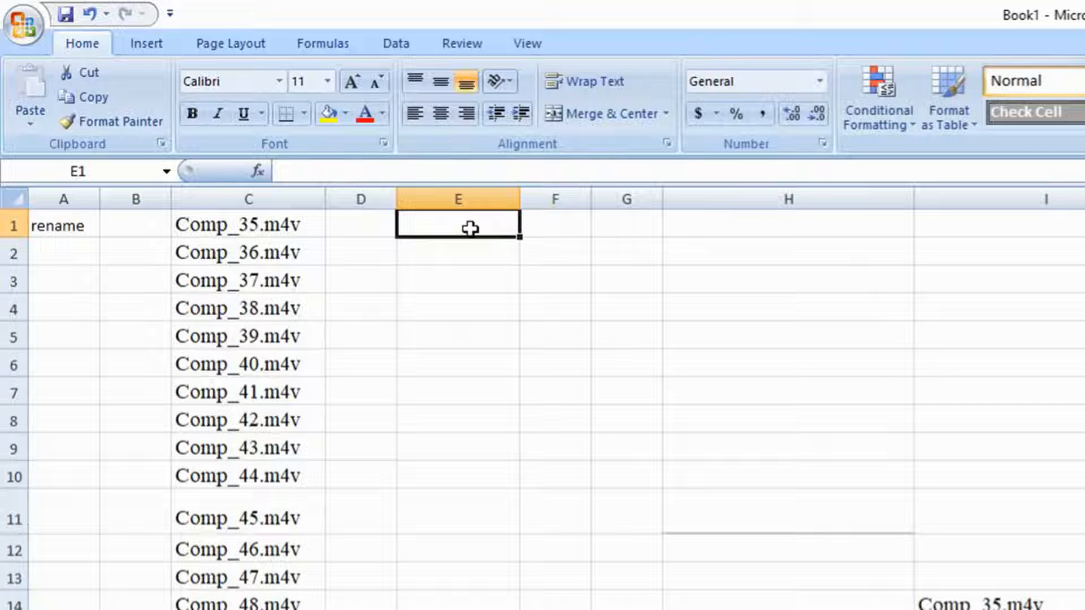
type("That")
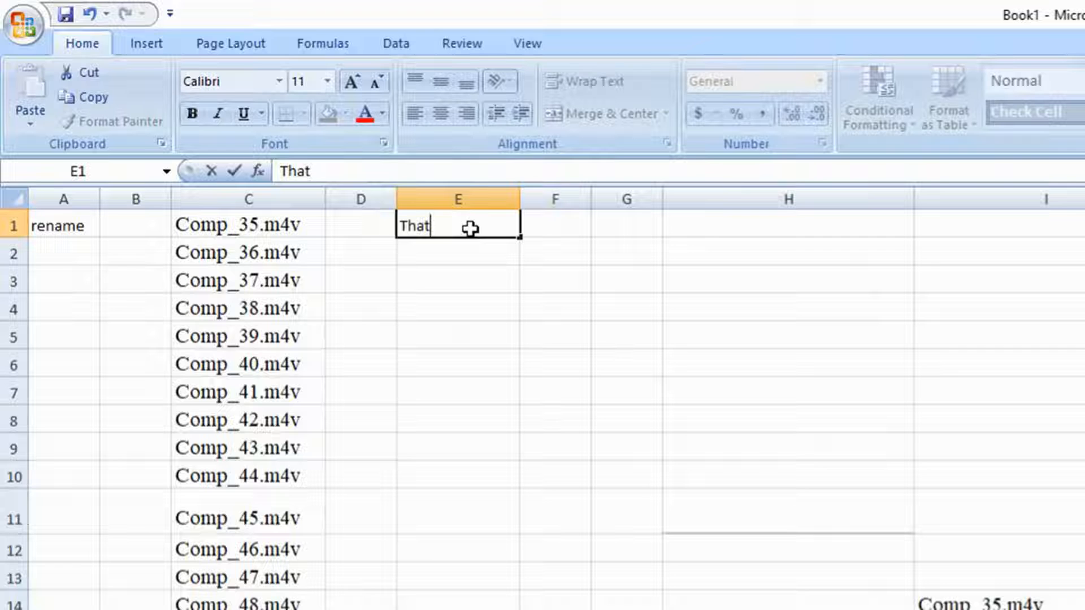
type("work_")
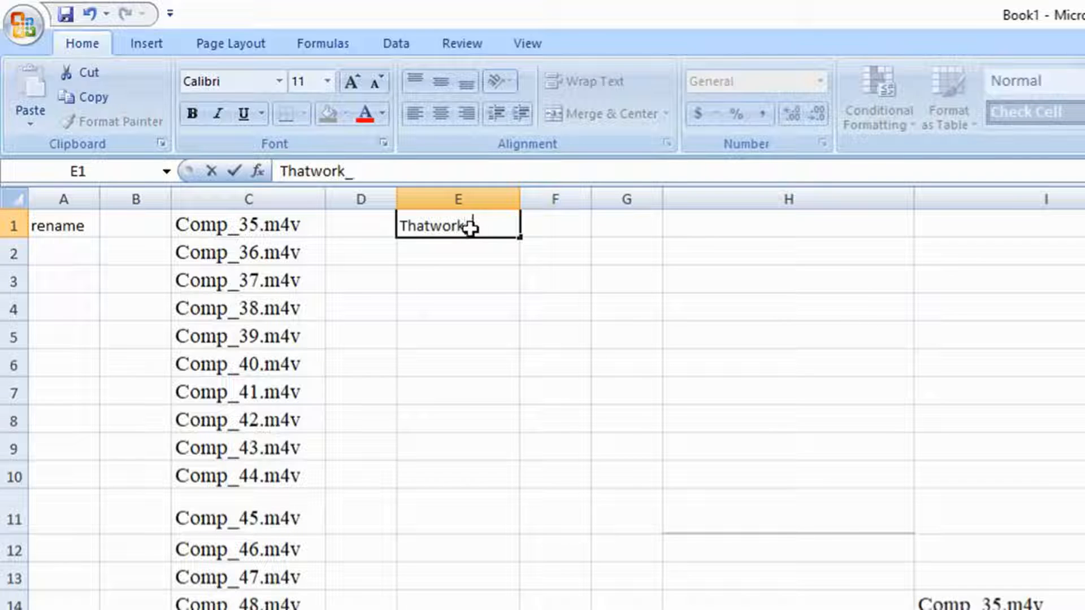
type("00")
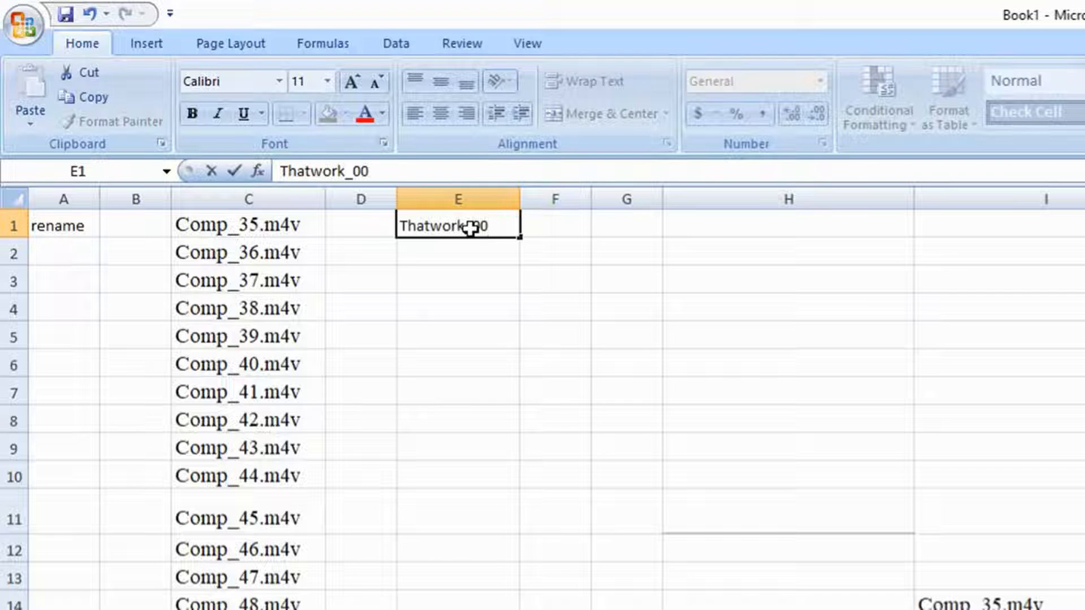
type("1")
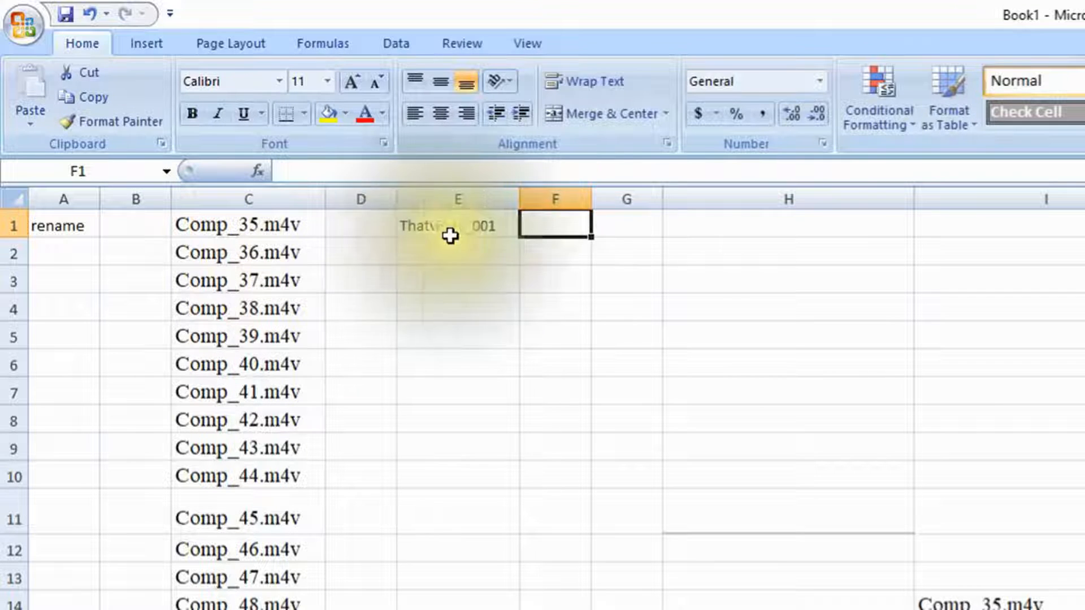
type(".")
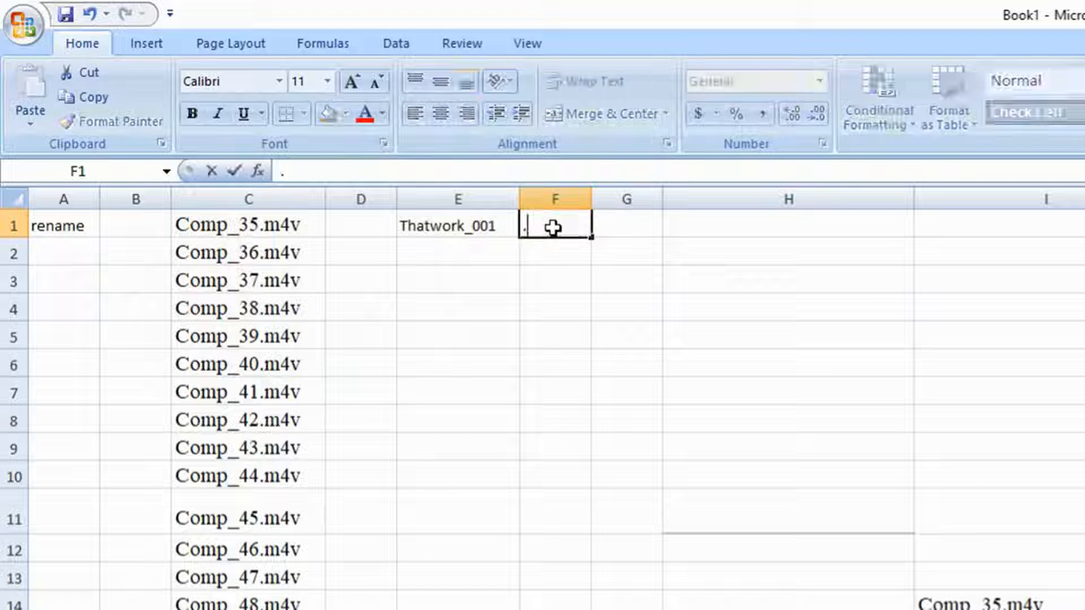
type("m4v")
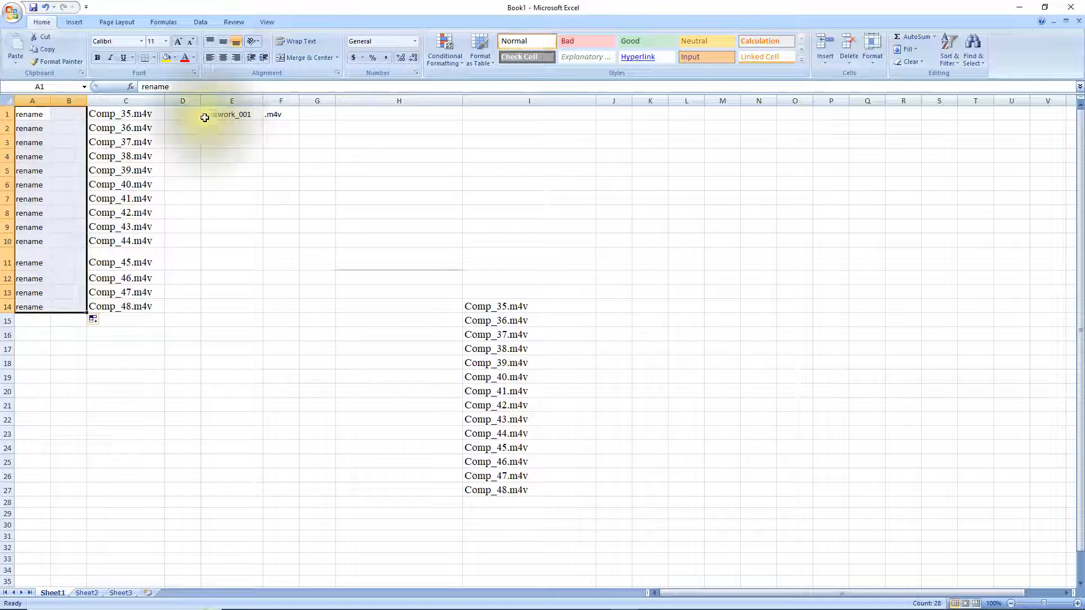
Make E2 Thatwork_002 and fill Thatwork_001–Thatwork_014 with .m4v down to row 14
left_click(182, 114)
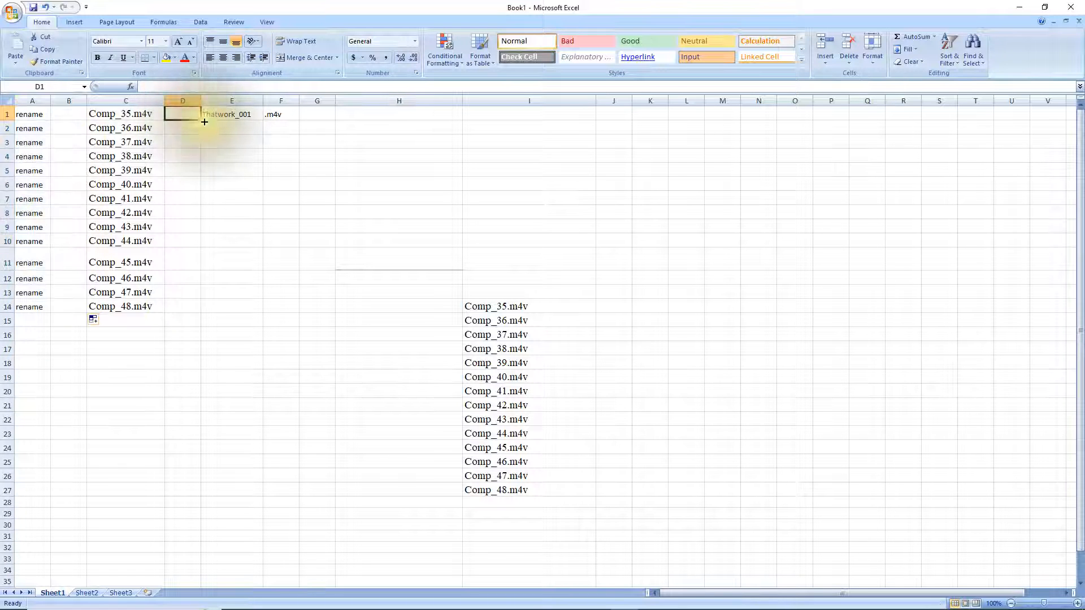
left_click_drag(205, 123, 205, 296)
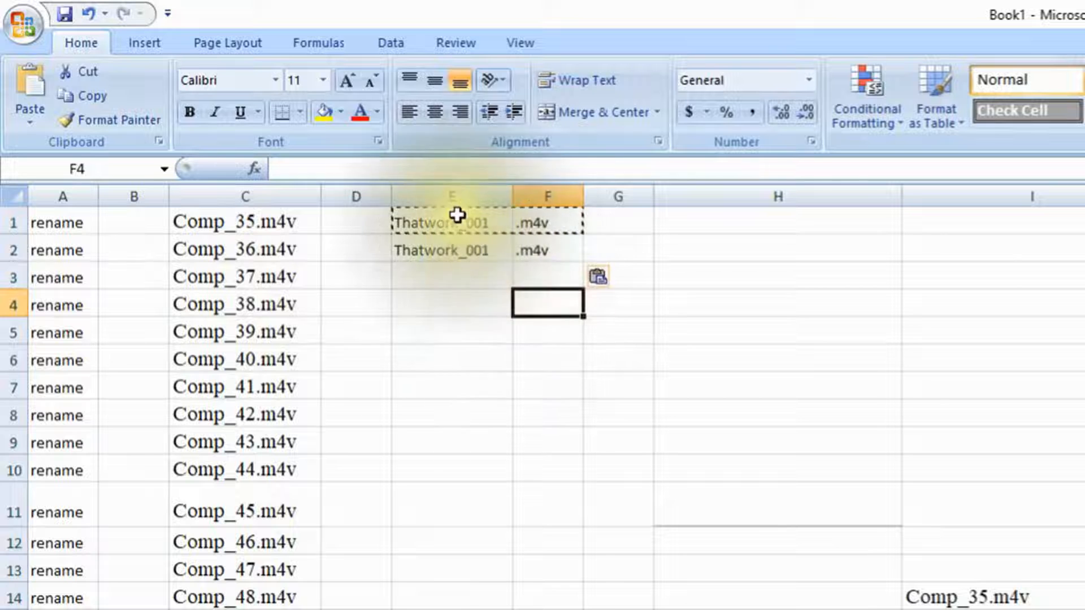
left_click(452, 250)
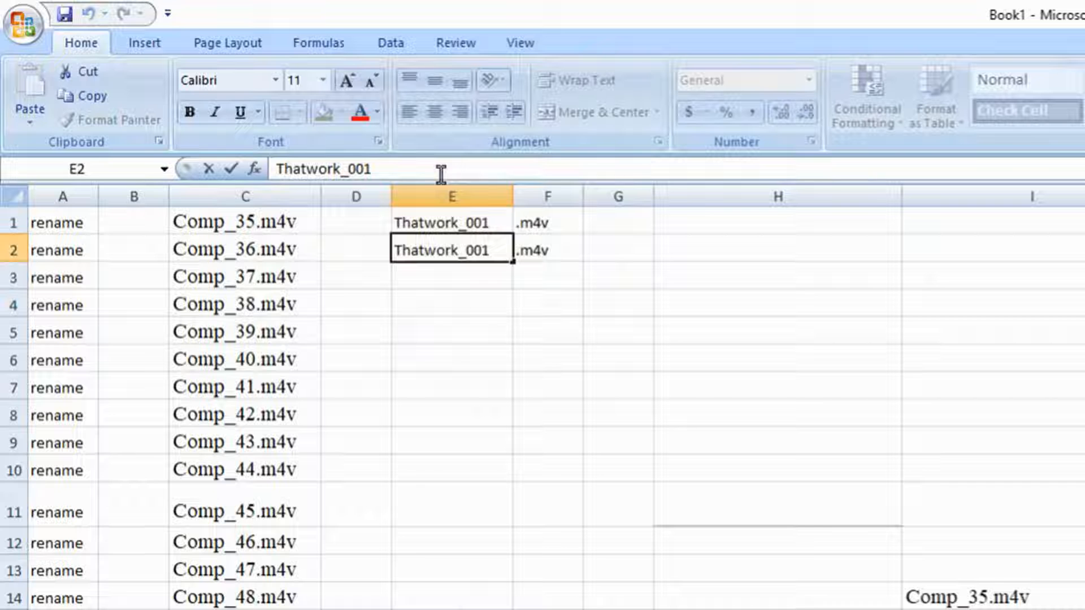
key("Backspace")
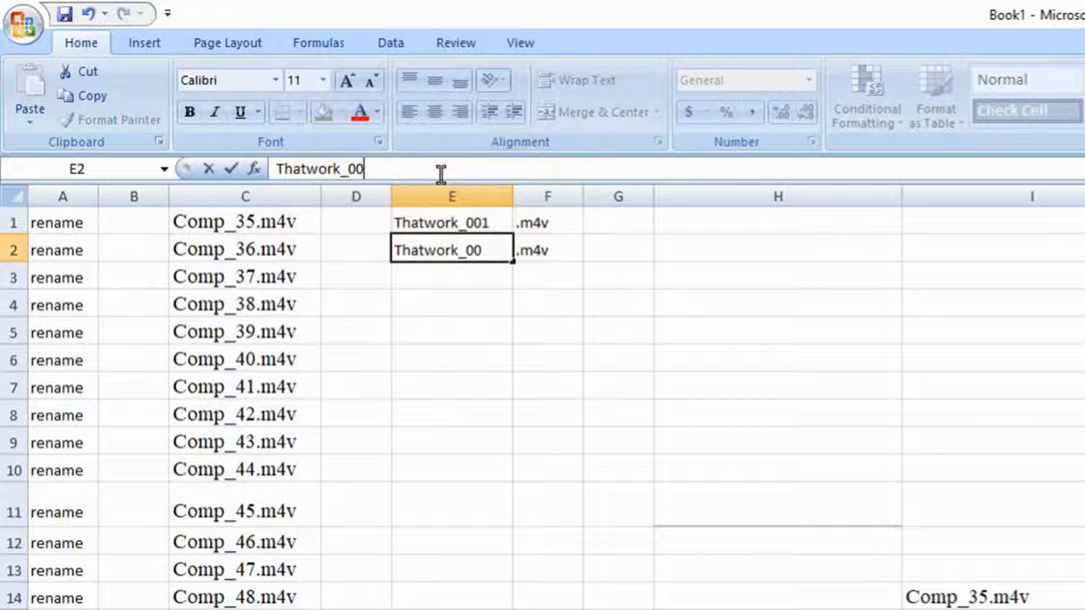
type("2")
key("Enter")
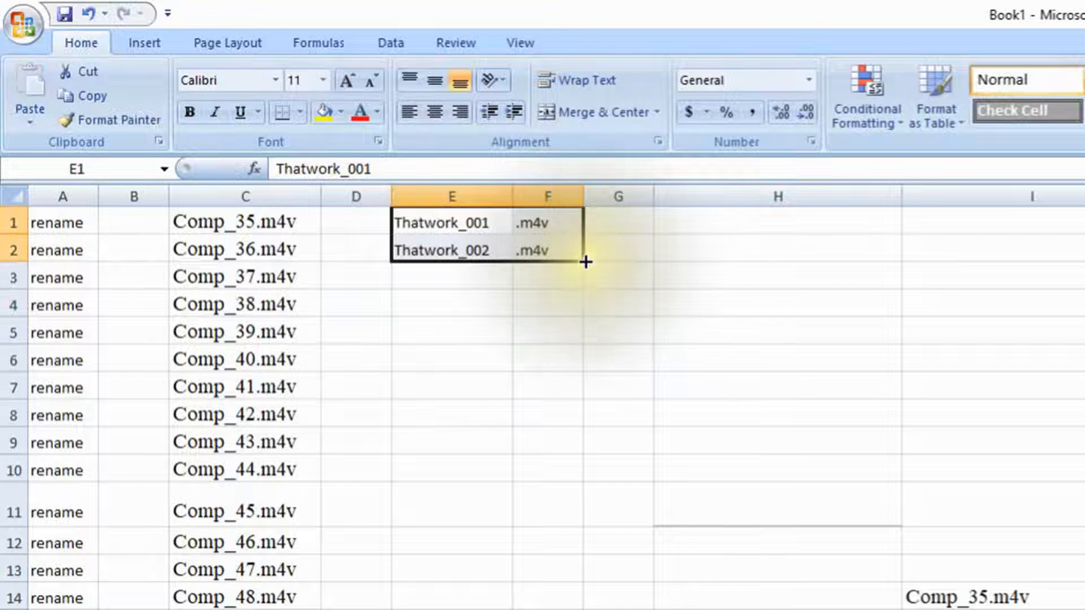
left_click_drag(584, 261, 545, 584)
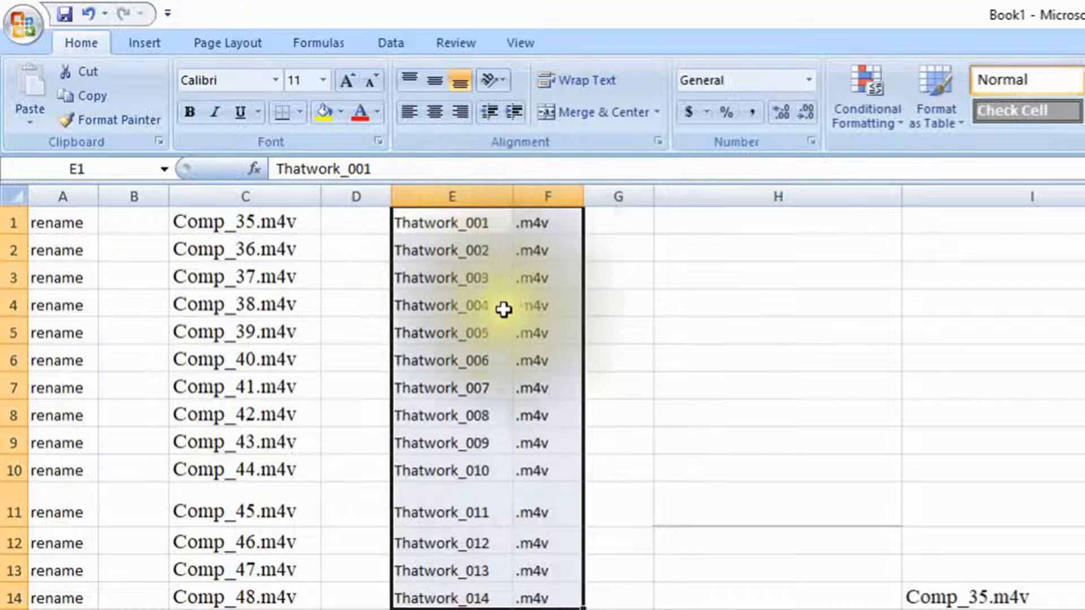
mouse_move(449, 434)
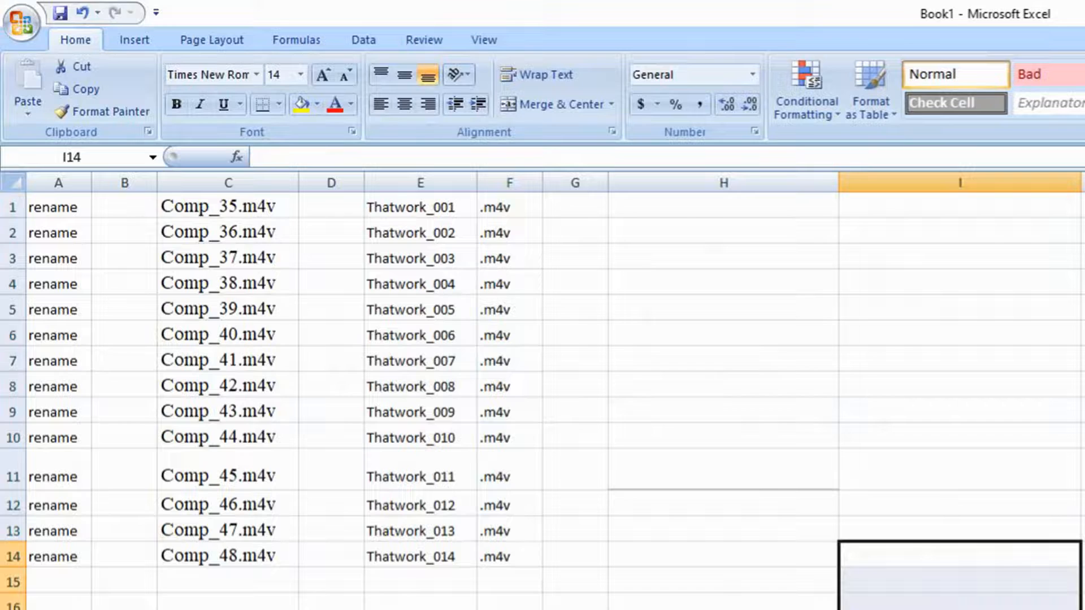
Build =CONCATENATE(A1,B1,C1,D1,E1,F1) in G1 giving 'rename Comp_35.m4v Thatwork_001.m4v'
left_click(574, 207)
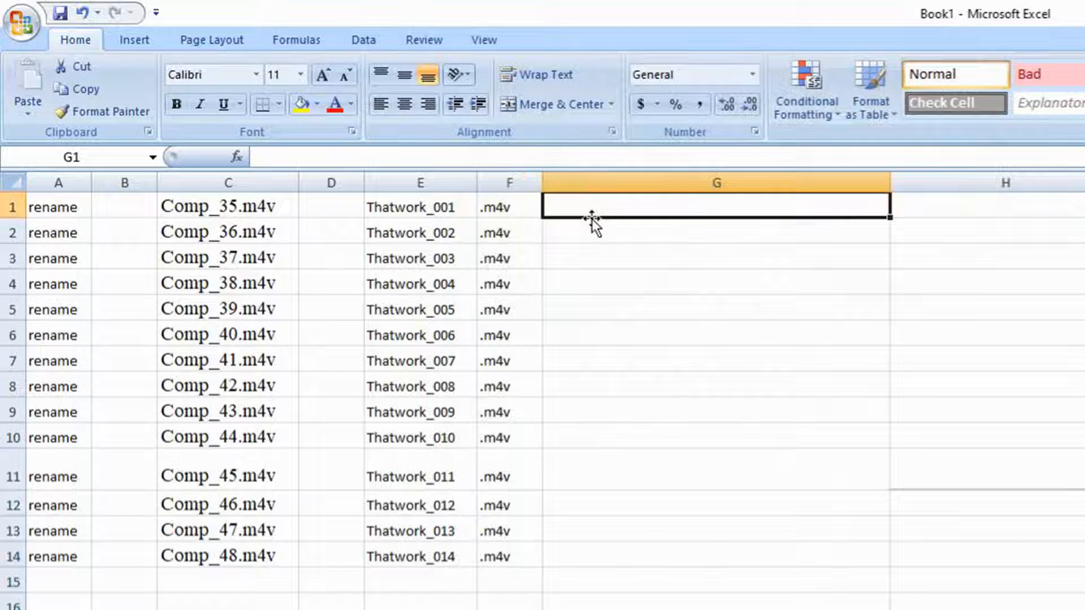
type("=")
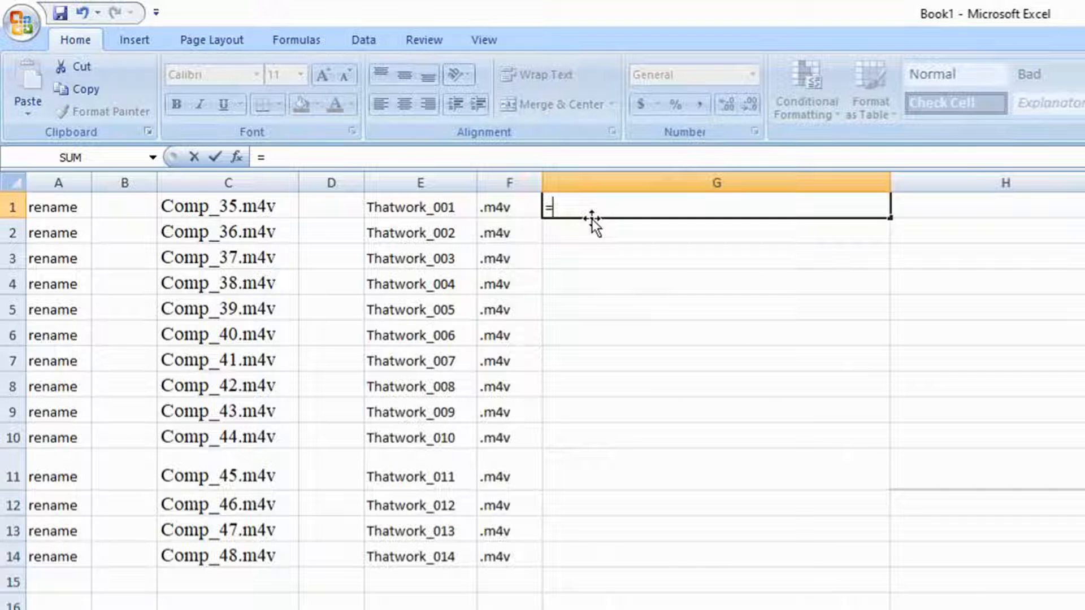
type("con")
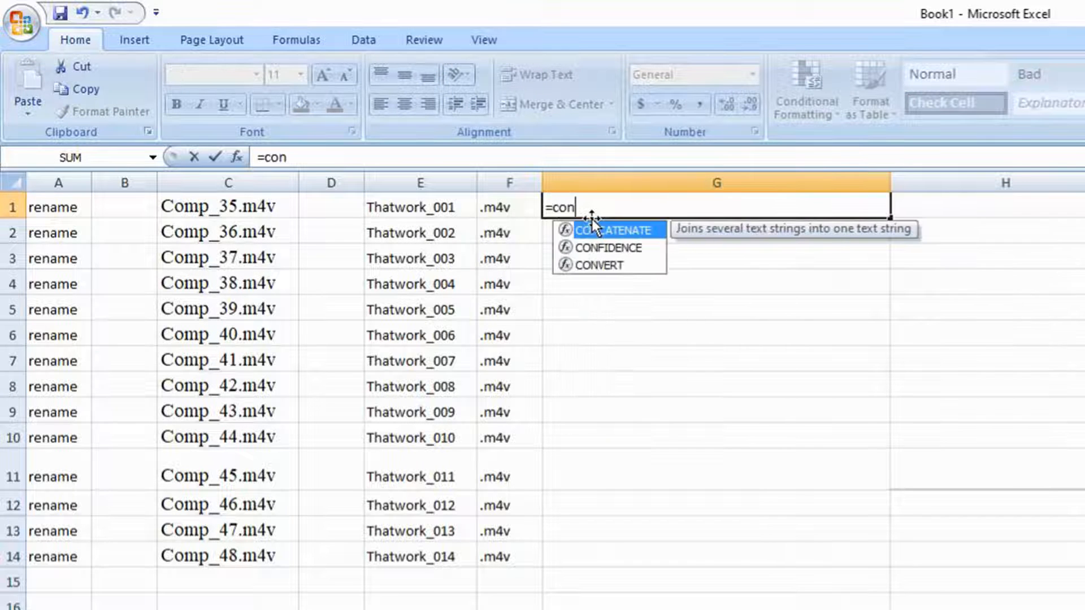
mouse_move(623, 247)
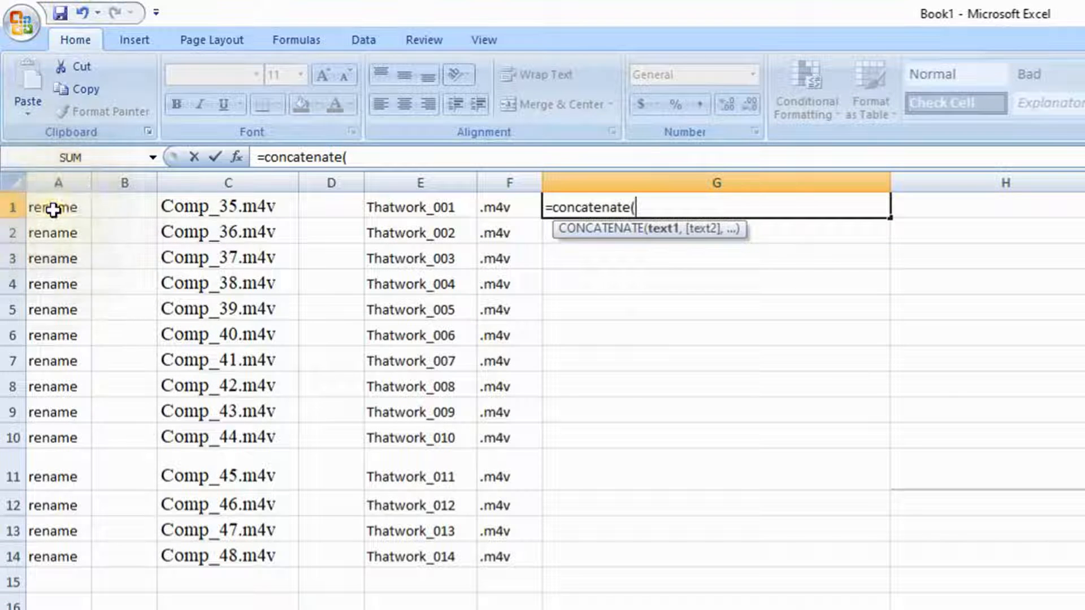
left_click(57, 206)
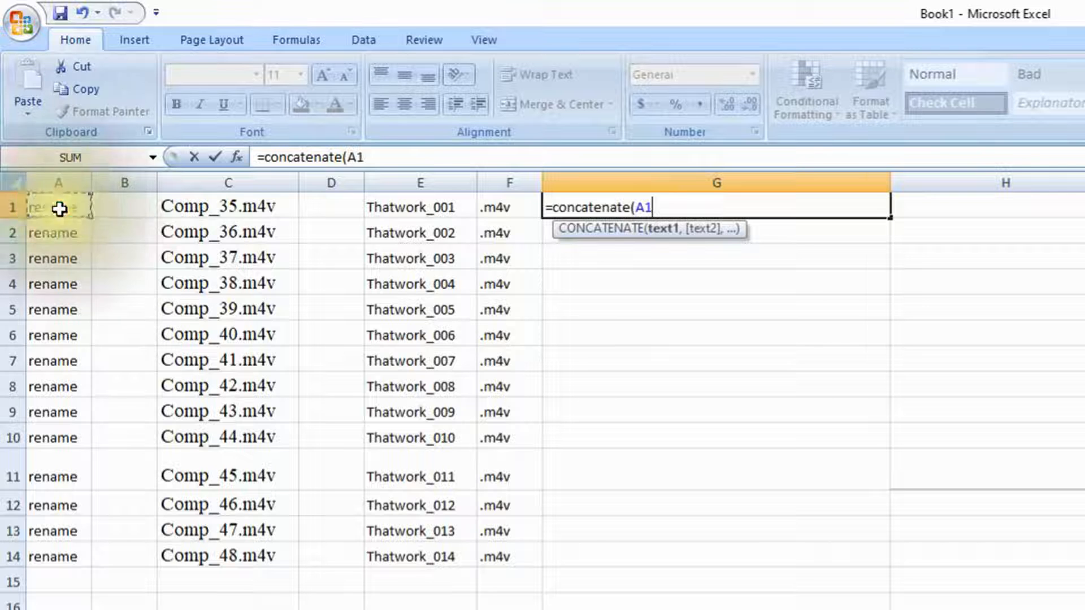
type(",")
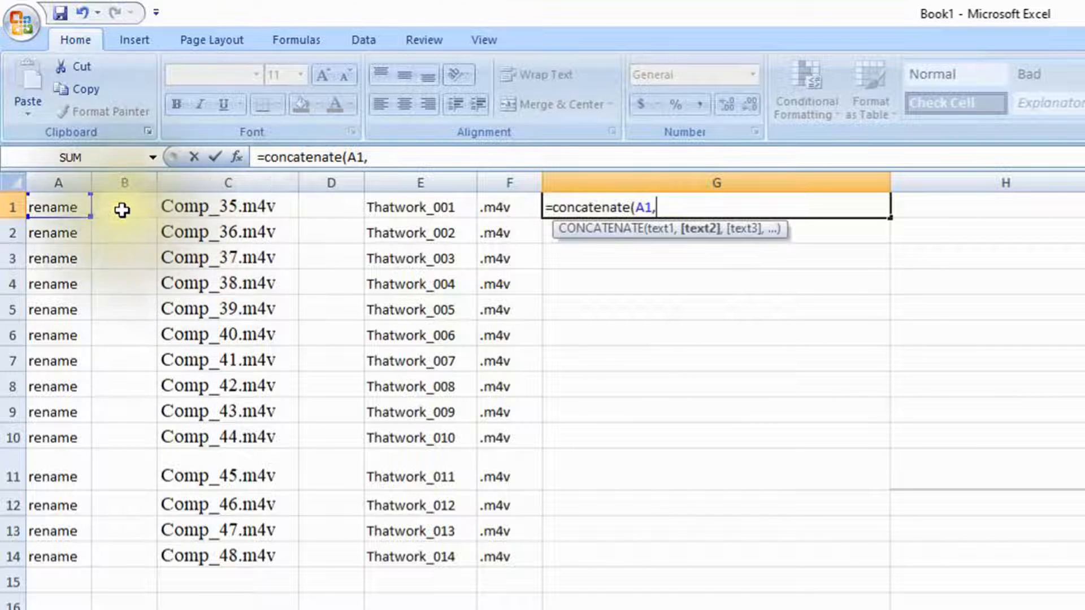
left_click(124, 206)
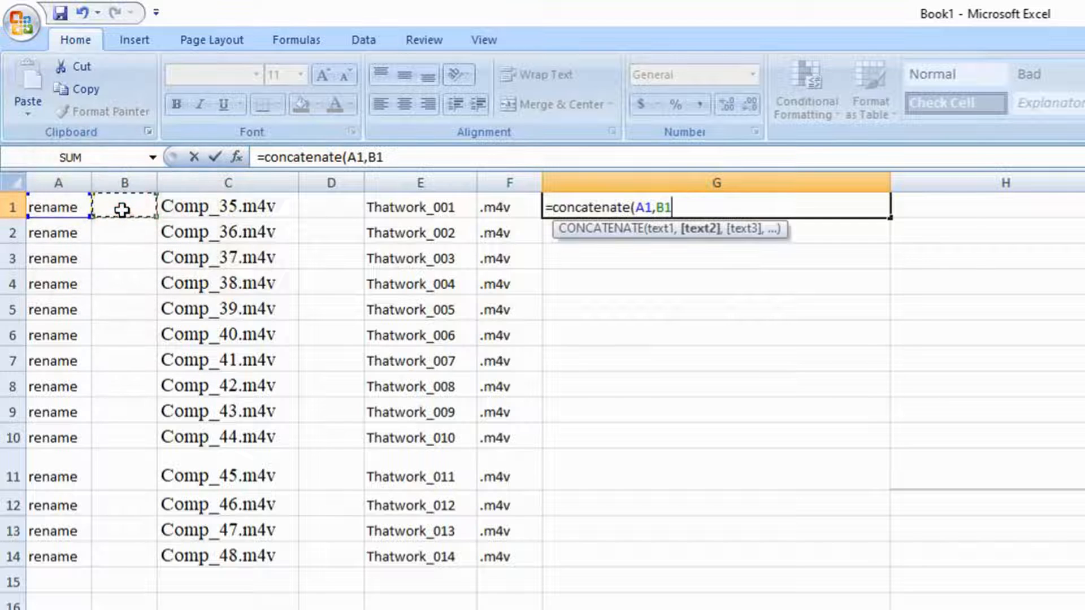
left_click(227, 206)
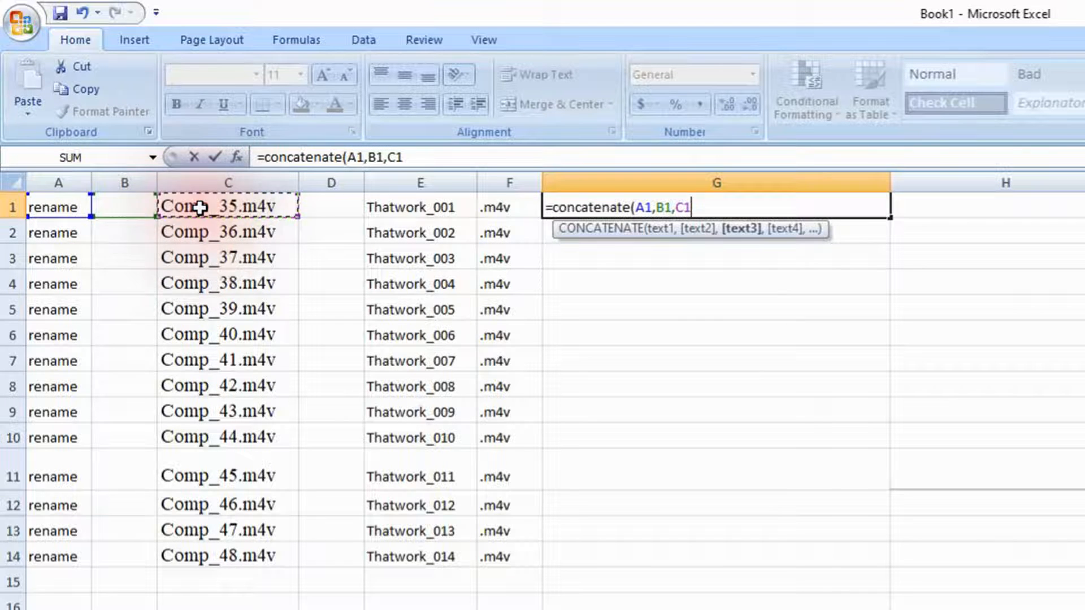
left_click(330, 206)
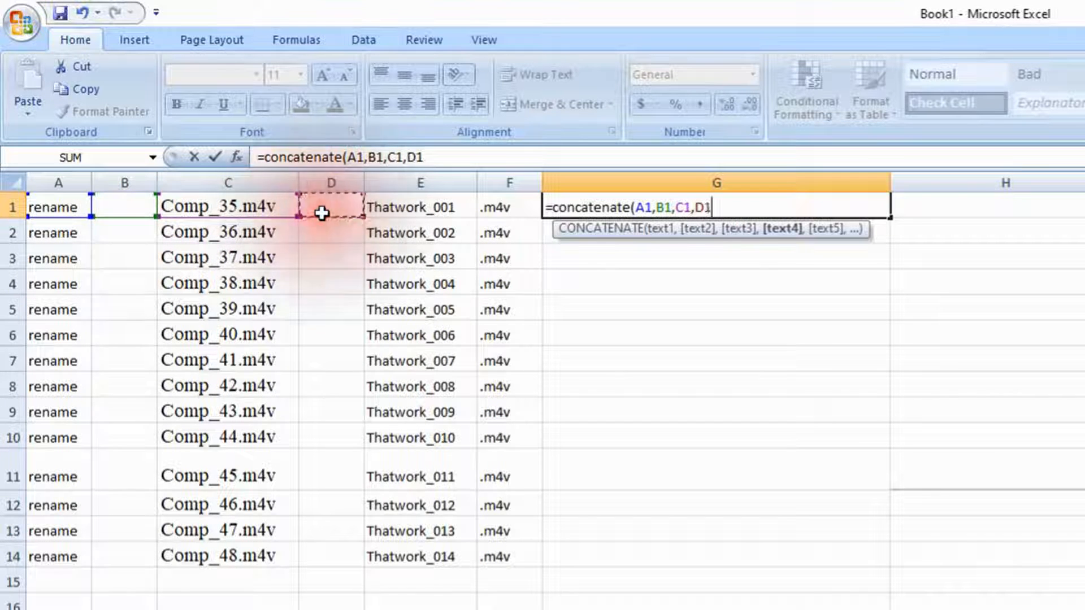
left_click(418, 207)
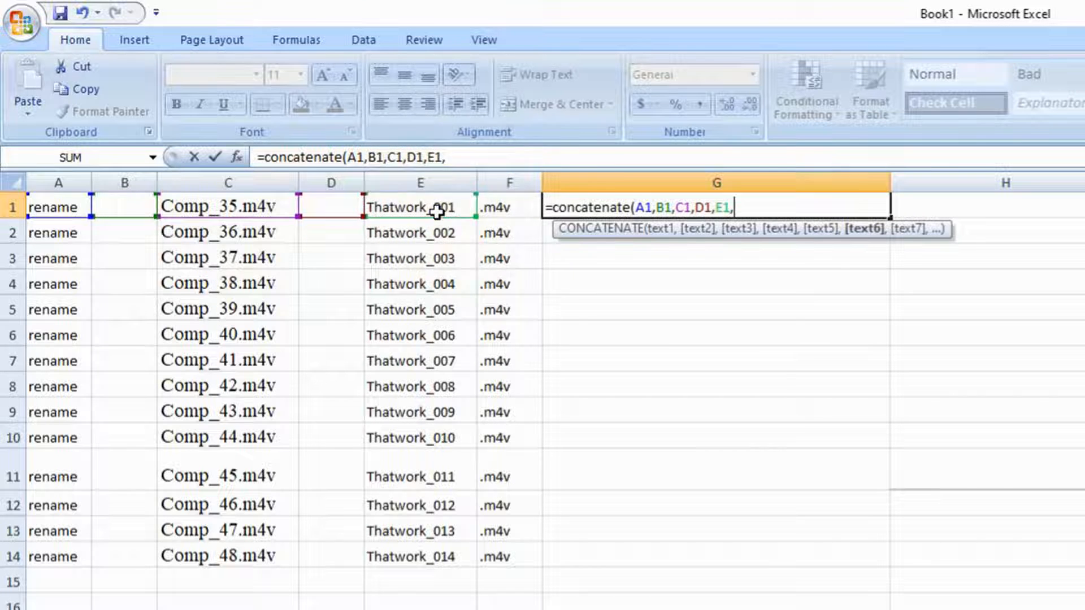
left_click(509, 205)
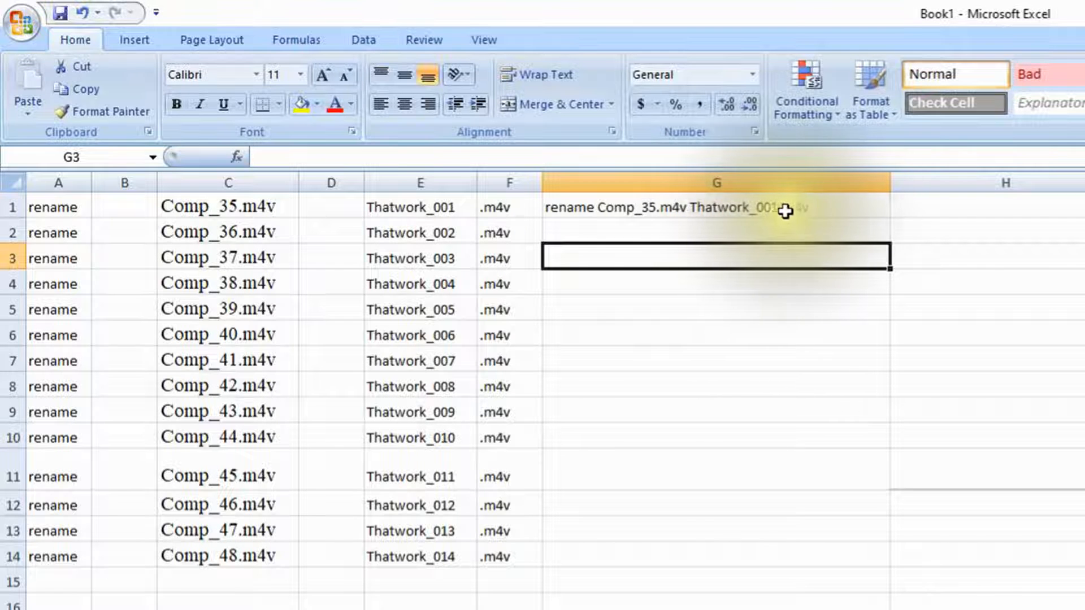
Fill the G1 rename formula down through G14 and copy the fourteen commands
left_click(716, 206)
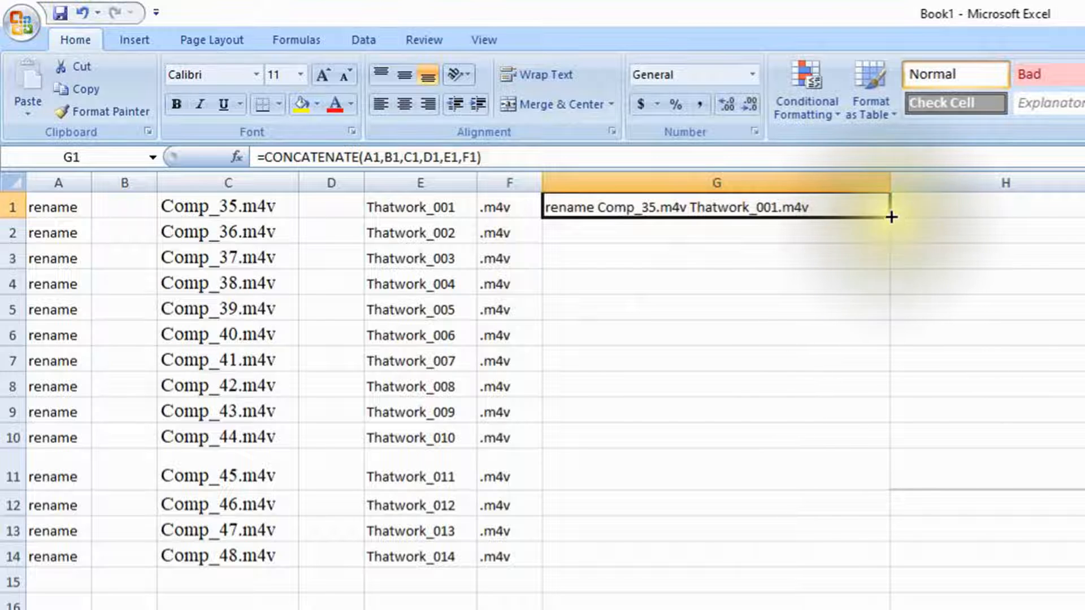
left_click_drag(892, 218, 867, 565)
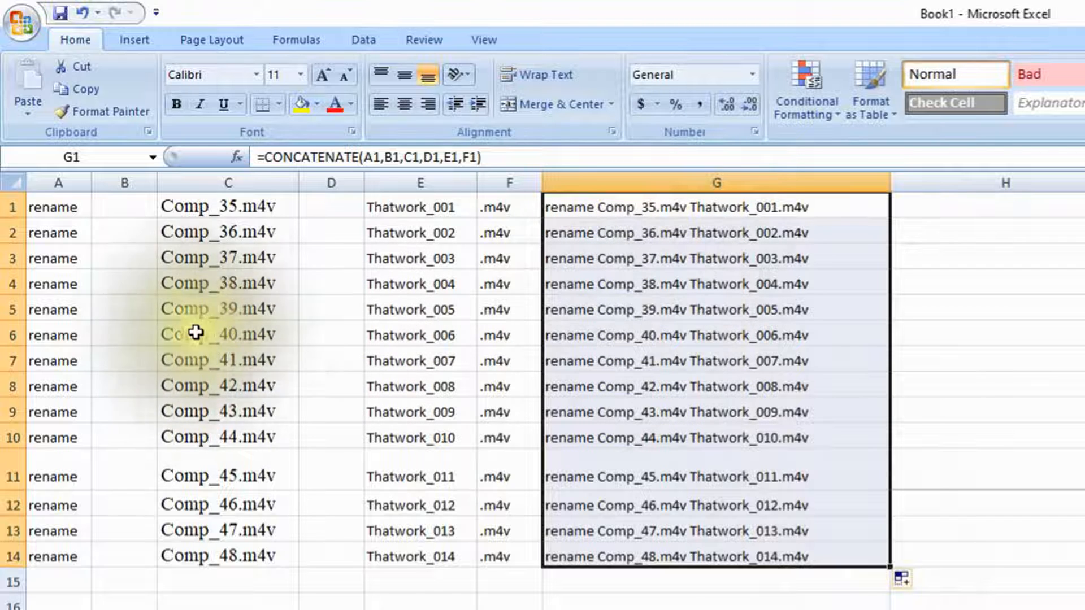
mouse_move(697, 394)
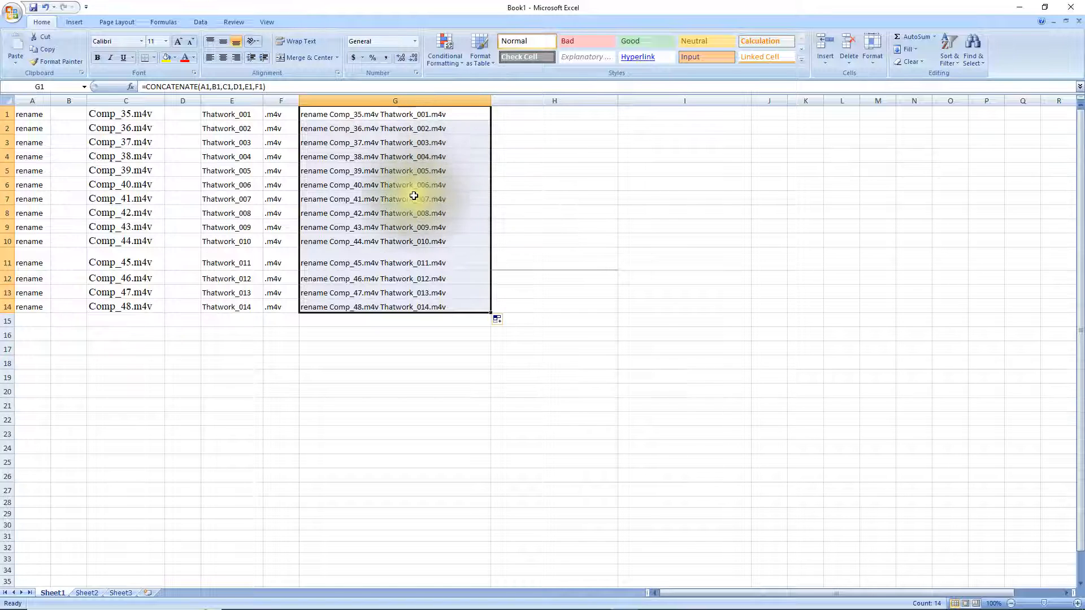
key("ctrl+c")
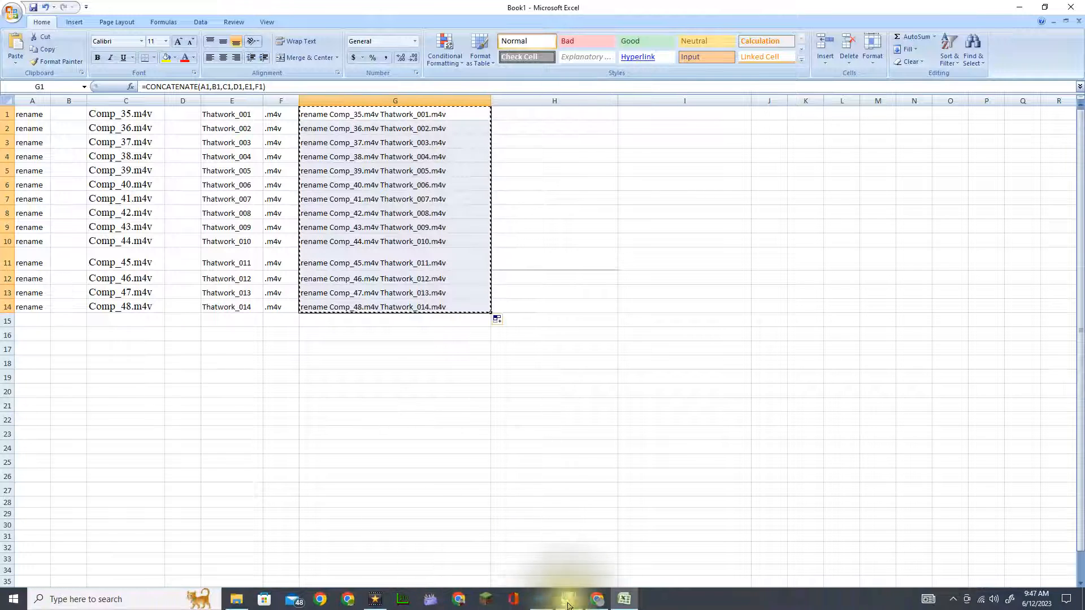
Paste the fourteen rename commands (Comp_35–Comp_48 to Thatwork_001–014) into a new Notepad note
left_click(538, 599)
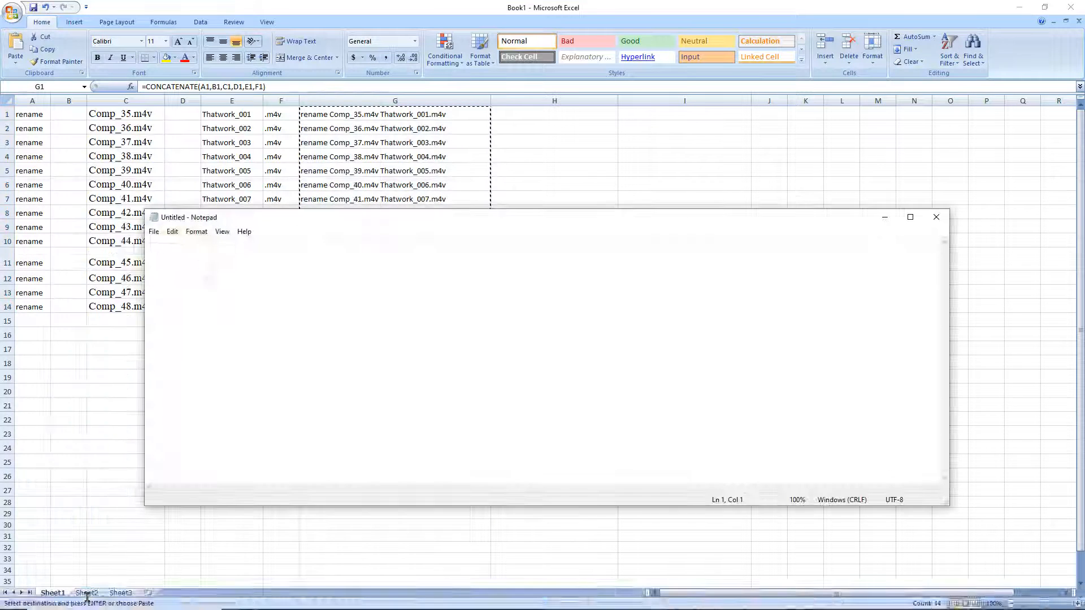
key("ctrl+v")
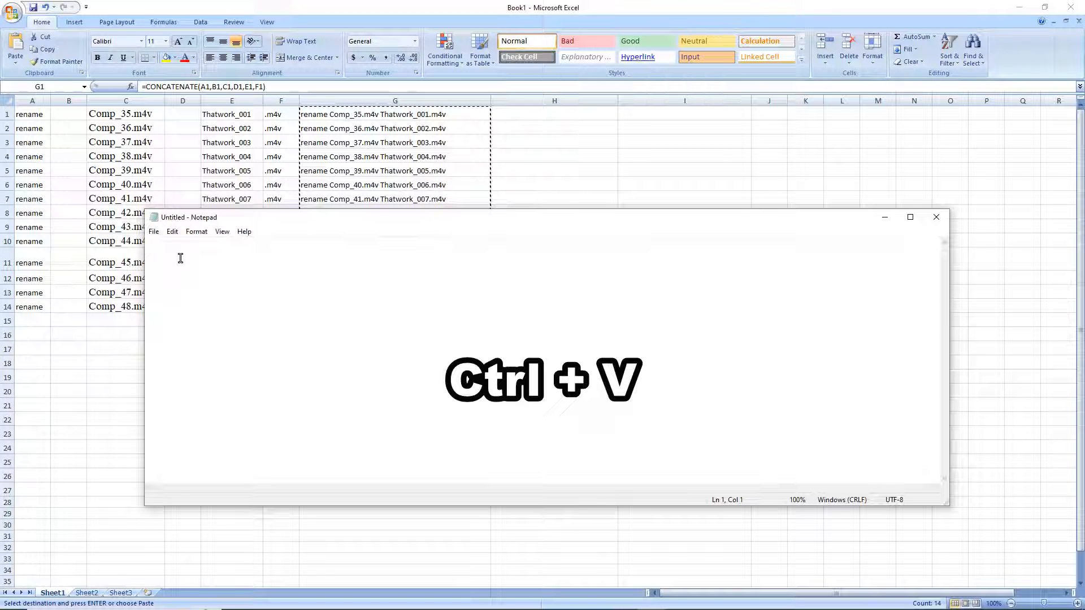
key("ctrl+v")
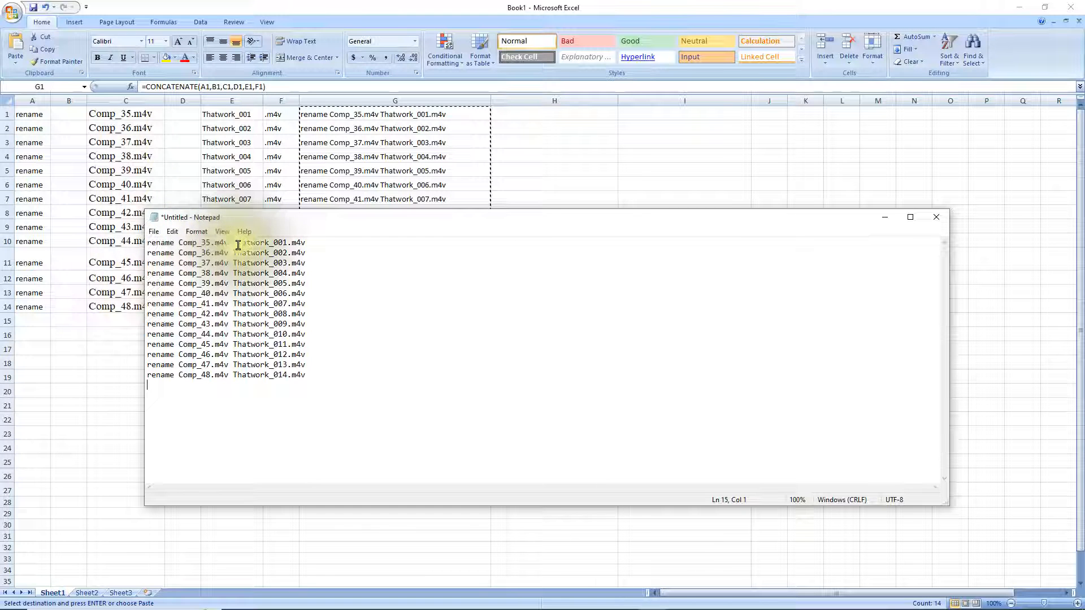
Save the note via Save As as _cmd.cmd alongside the Comp video files
left_click(154, 230)
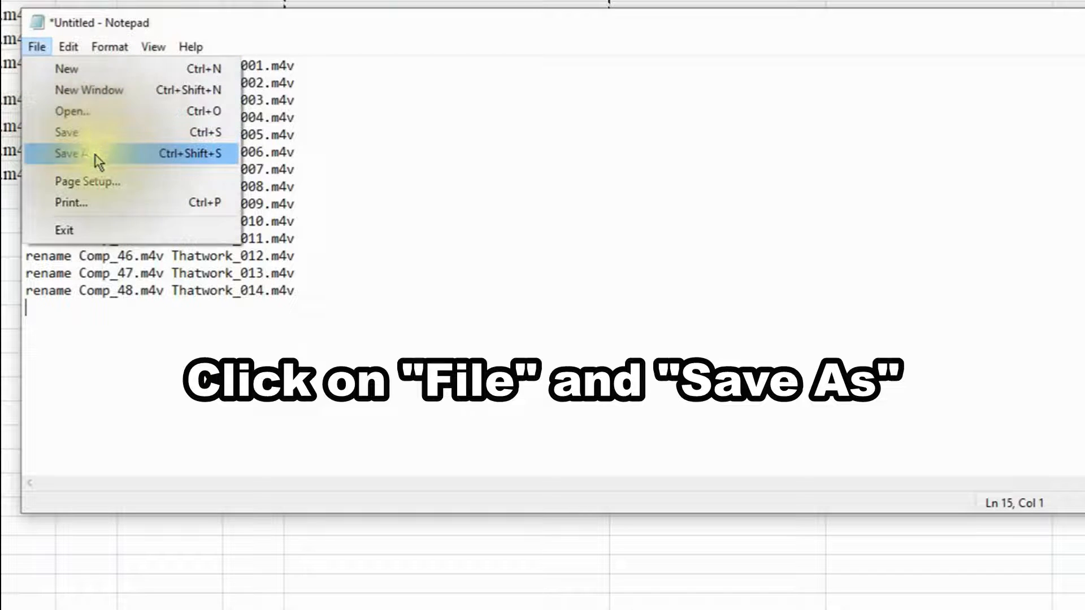
left_click(69, 153)
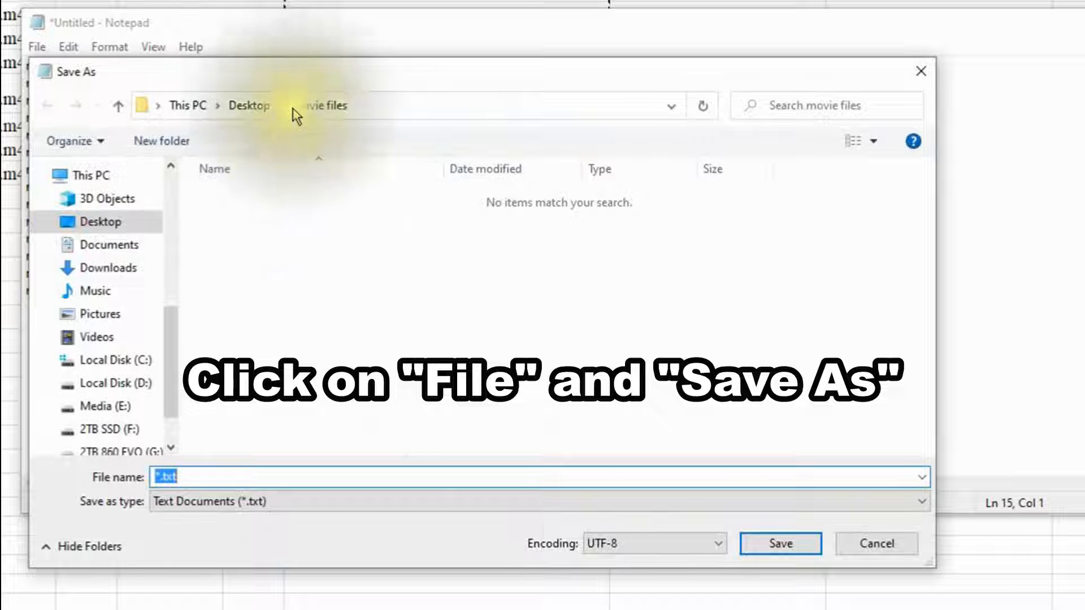
left_click(249, 105)
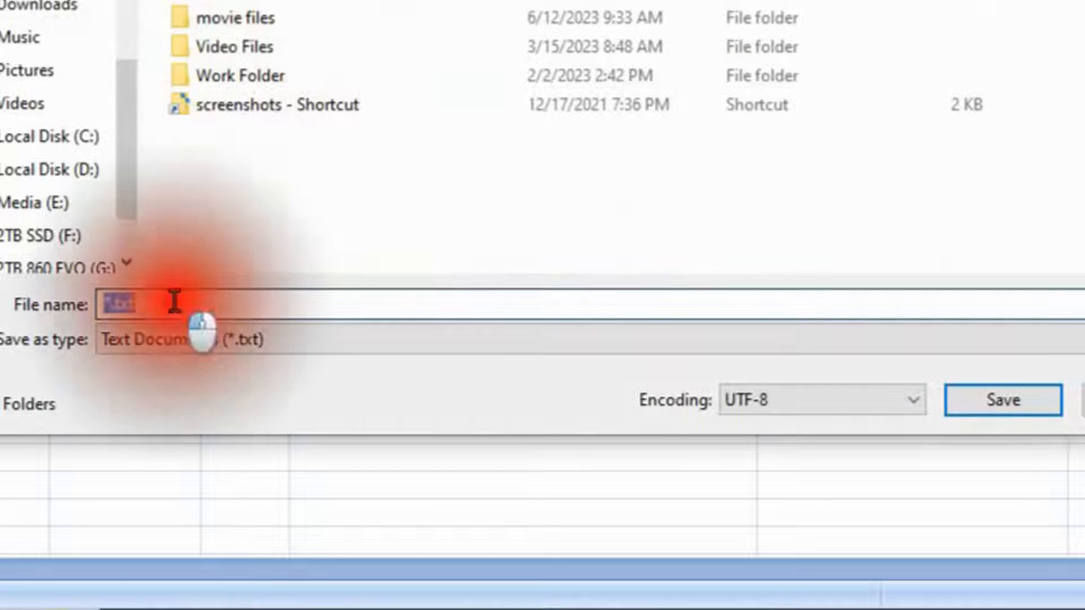
left_click(121, 305)
type("_")
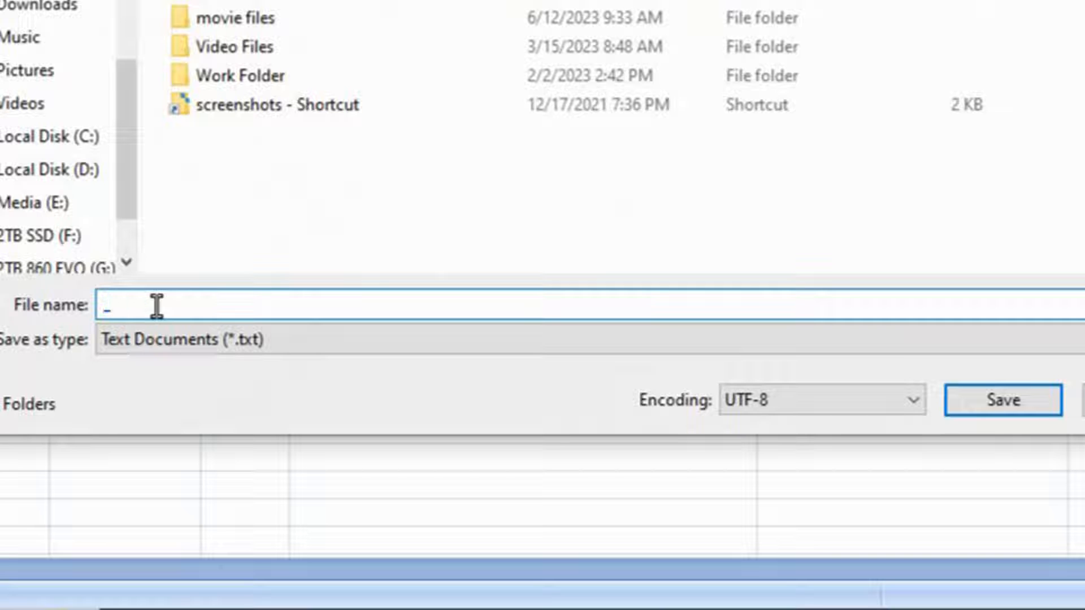
type("cmd")
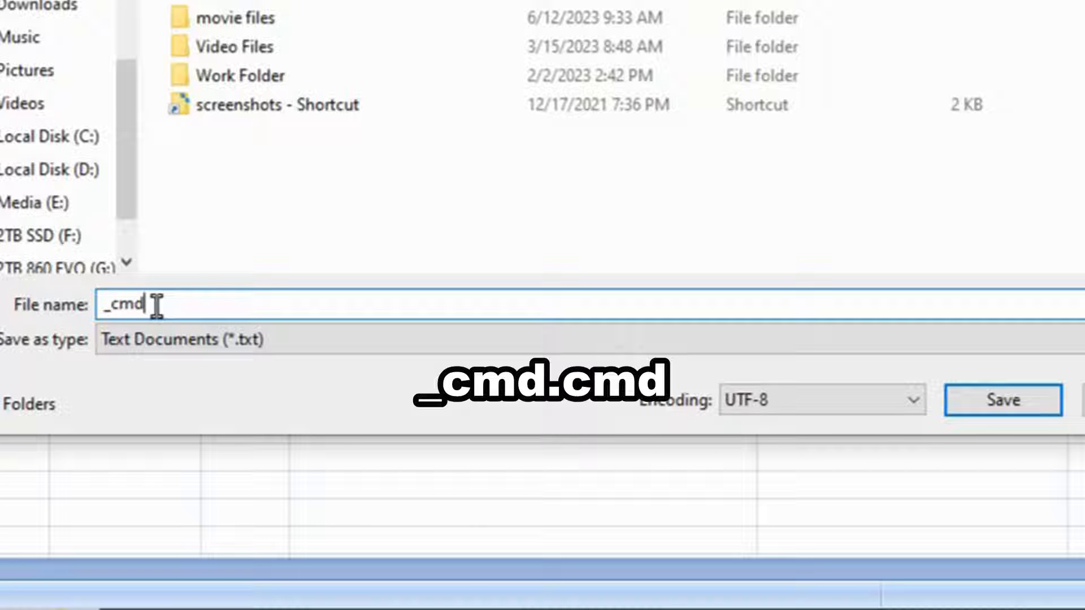
type(".cmd")
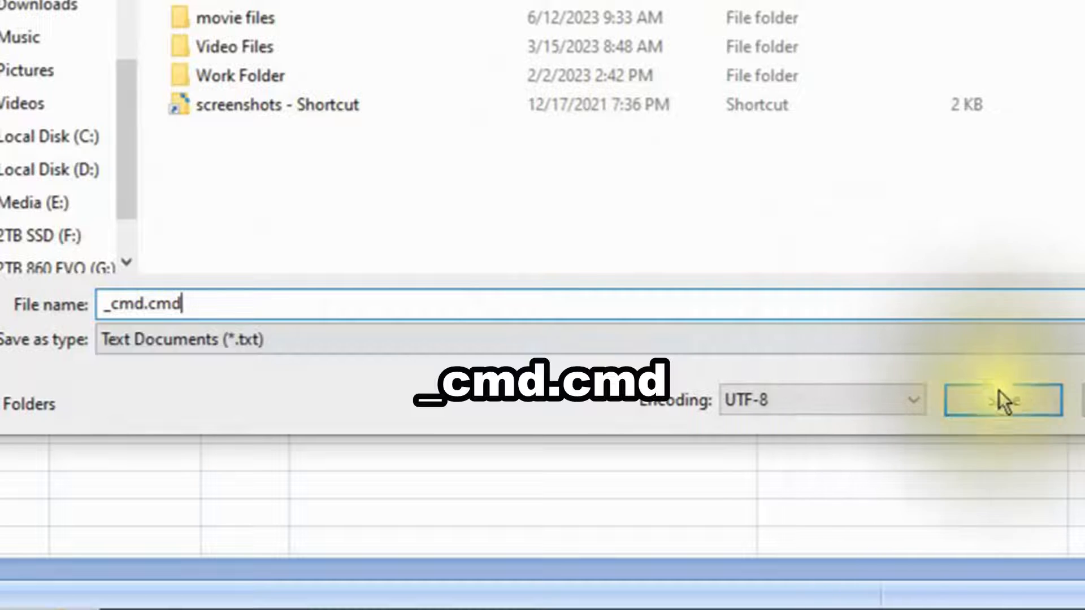
left_click(1002, 400)
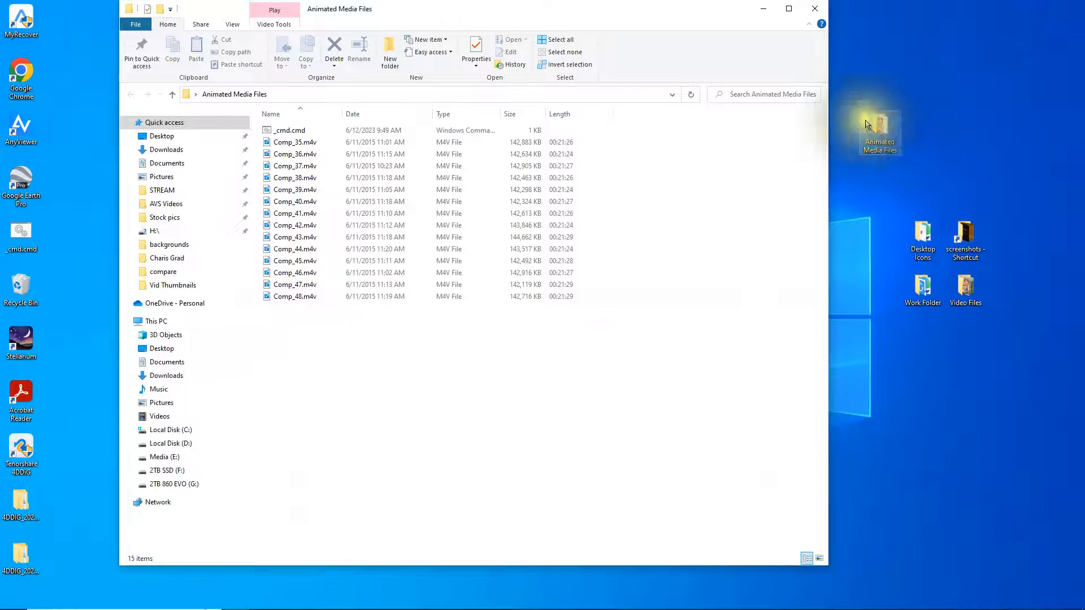